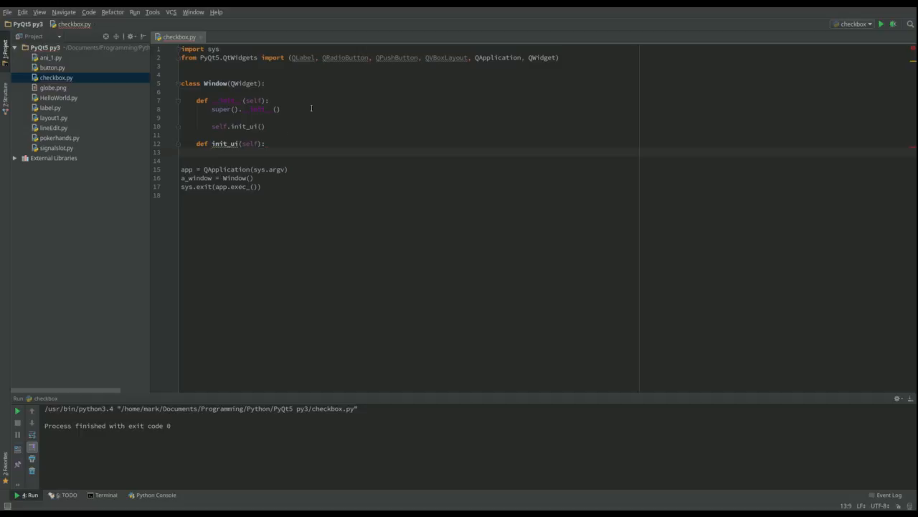
mouse_move(303, 58)
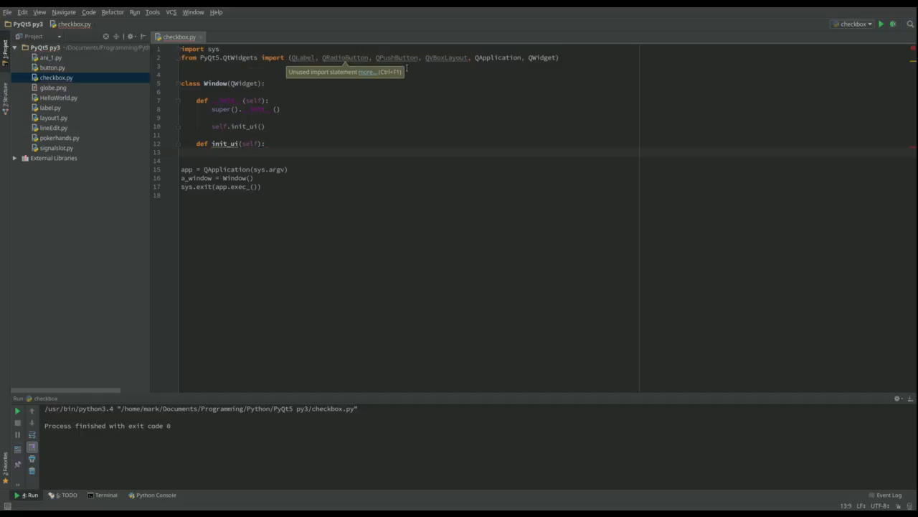
mouse_move(247, 118)
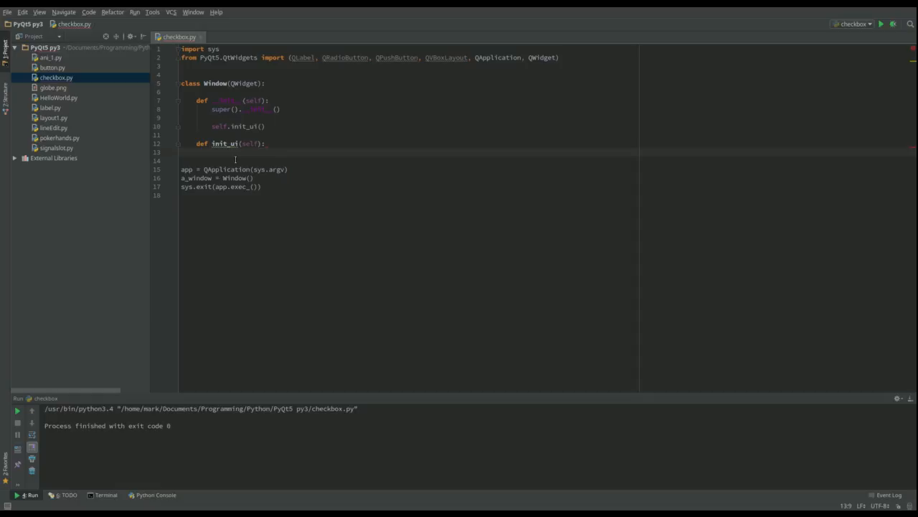
mouse_move(349, 152)
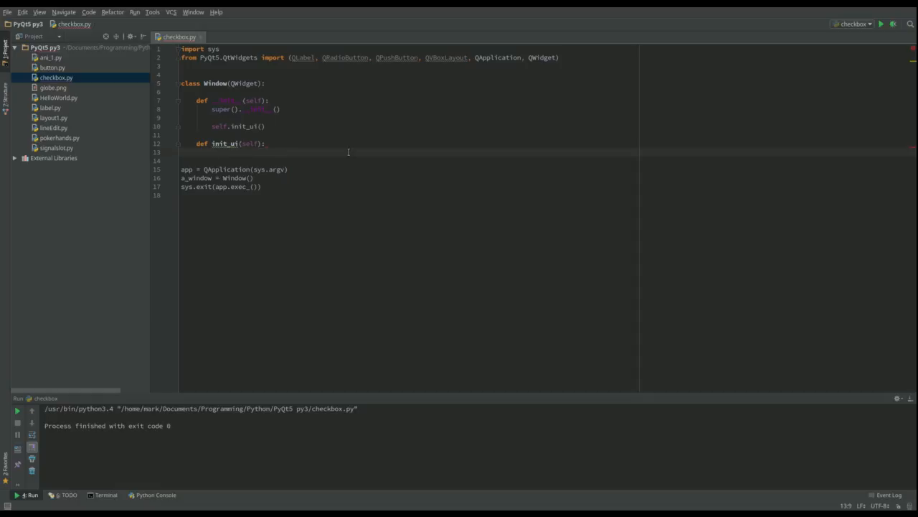
Create self.lbl as a QLabel reading 'Which do you like best?' via QLabel autocomplete
text(sel)
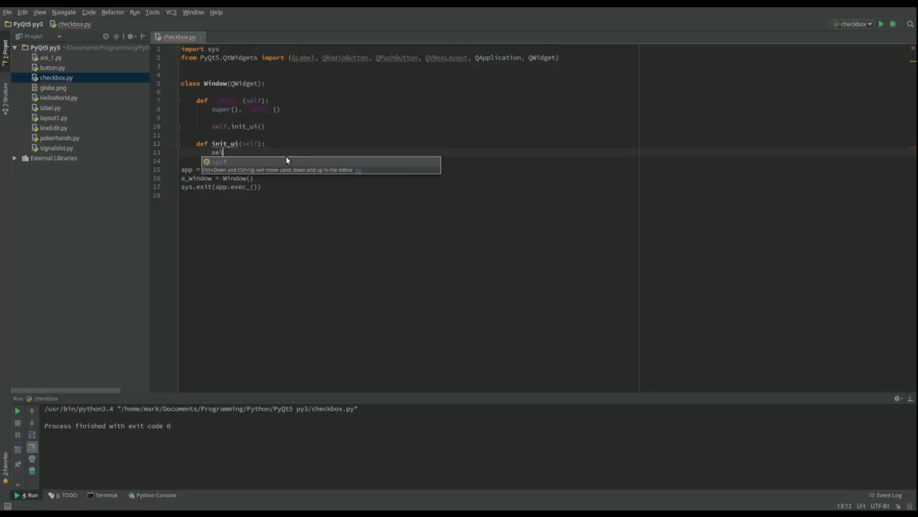
text(.)
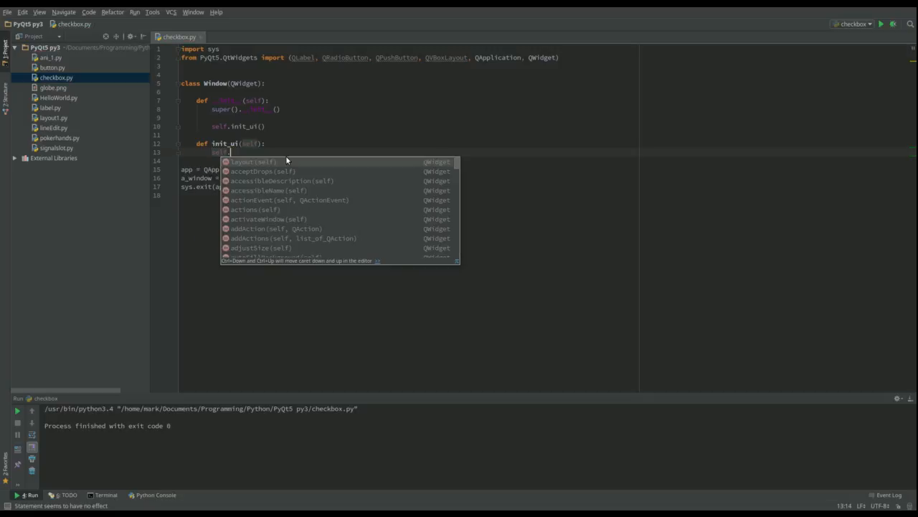
text(lbl =)
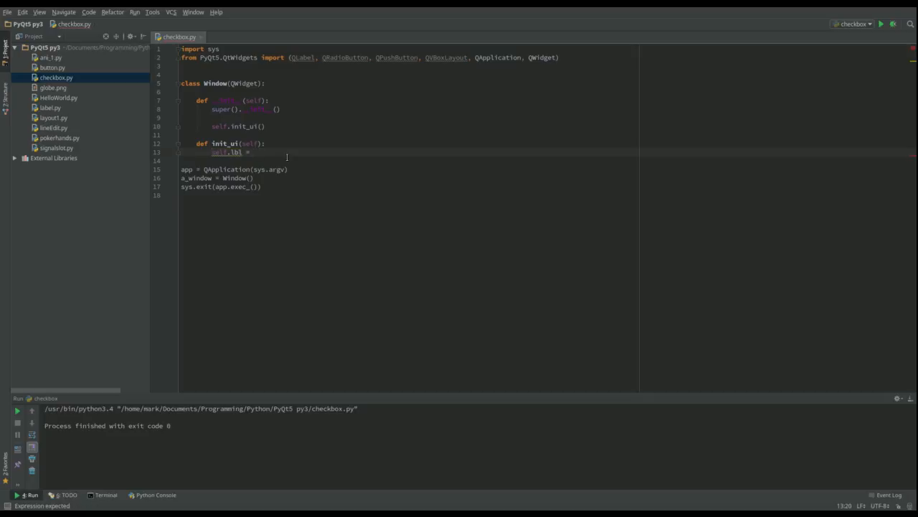
text(Q)
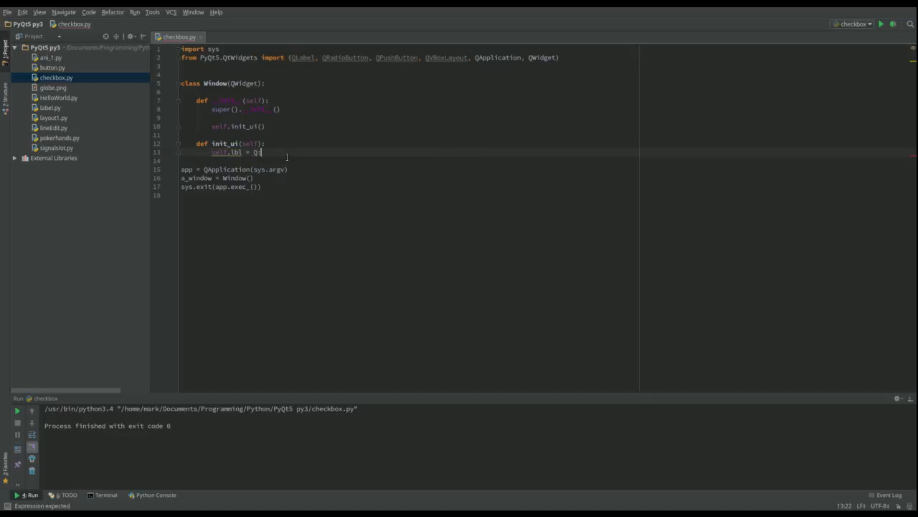
text(Label)
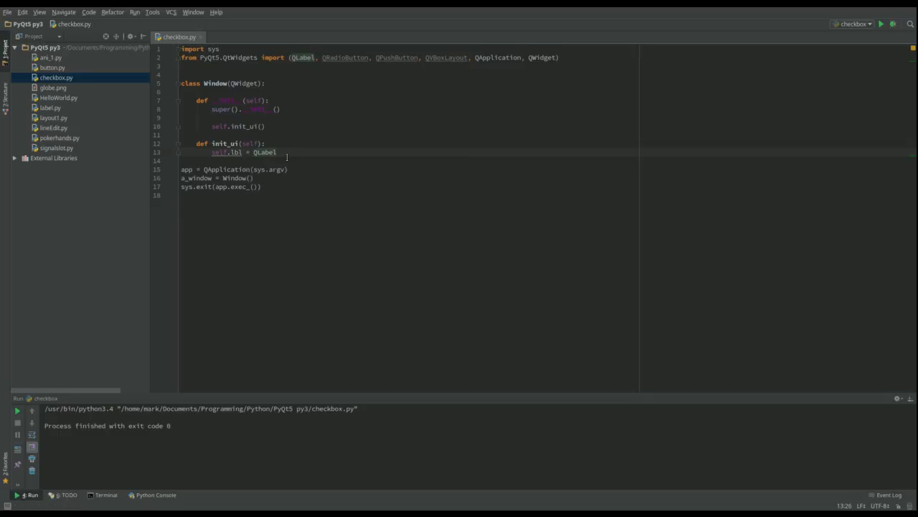
text(()
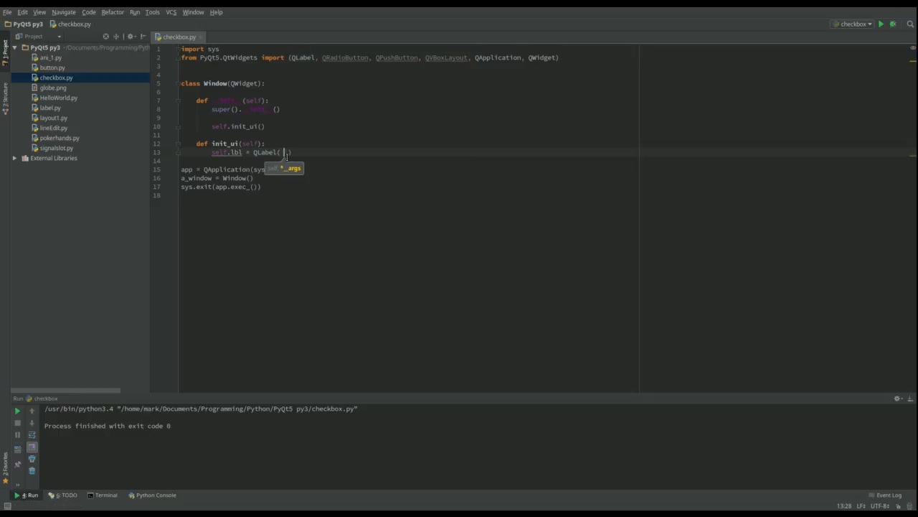
text(Switch to)
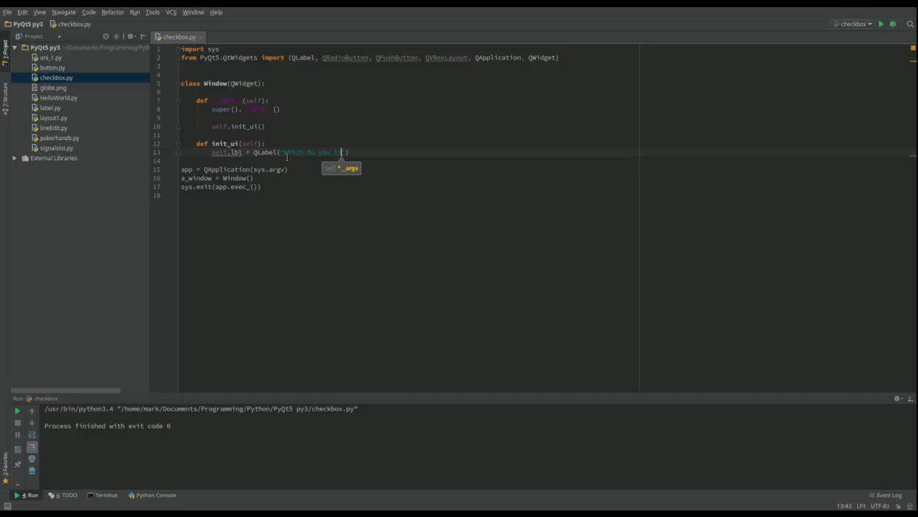
text(best?)
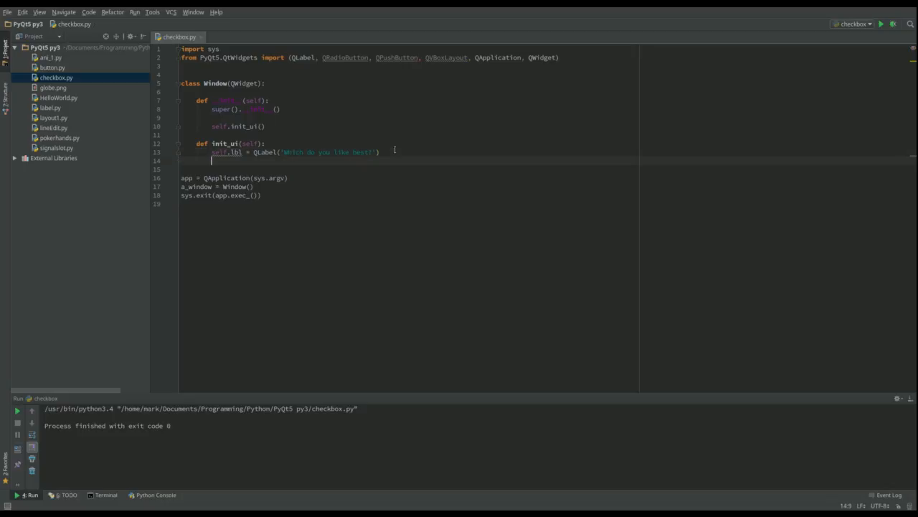
Add self.dog = QRadioButton('Dogs') and self.cat = QRadioButton('Cats') after the label
text(self.)
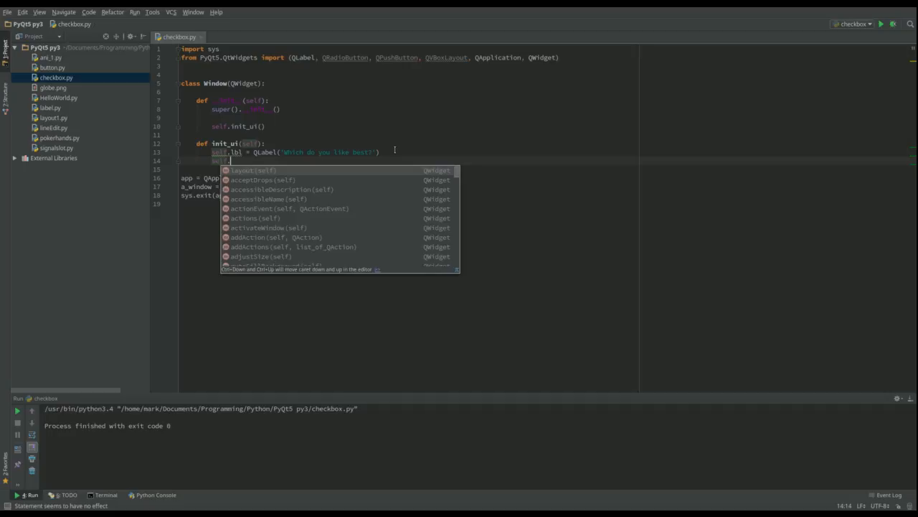
text(dog)
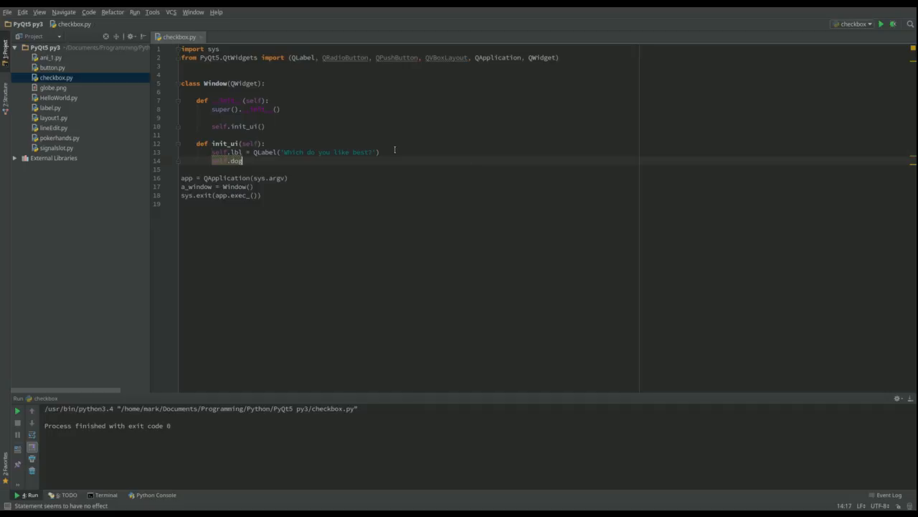
text(=)
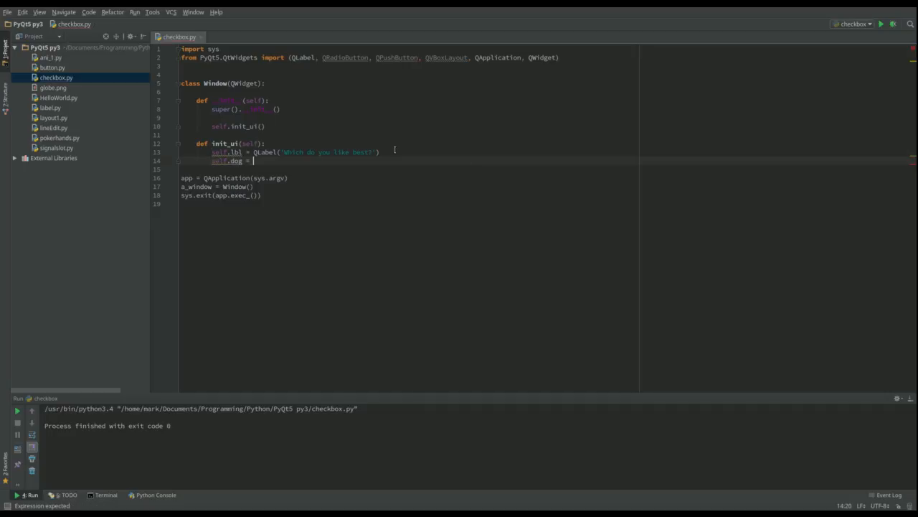
text(QRadioButton)
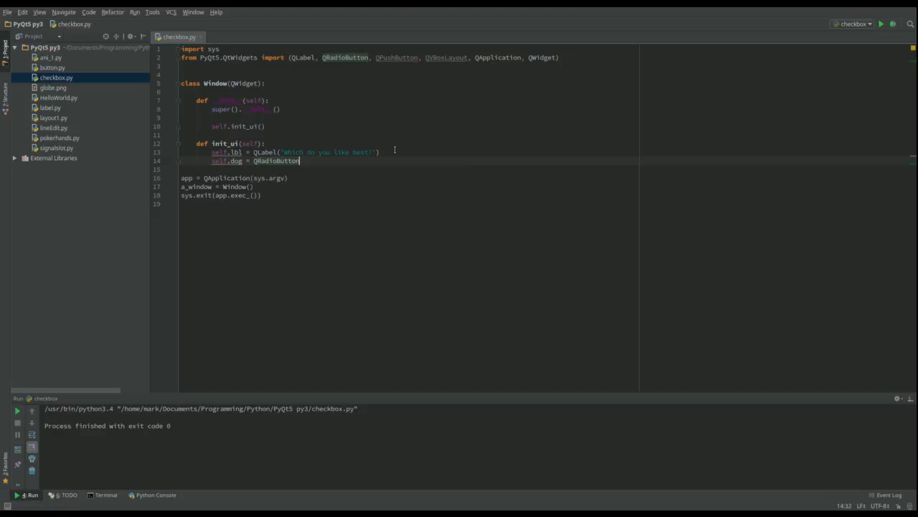
text(())
text(self.cat = QRadioButton(')
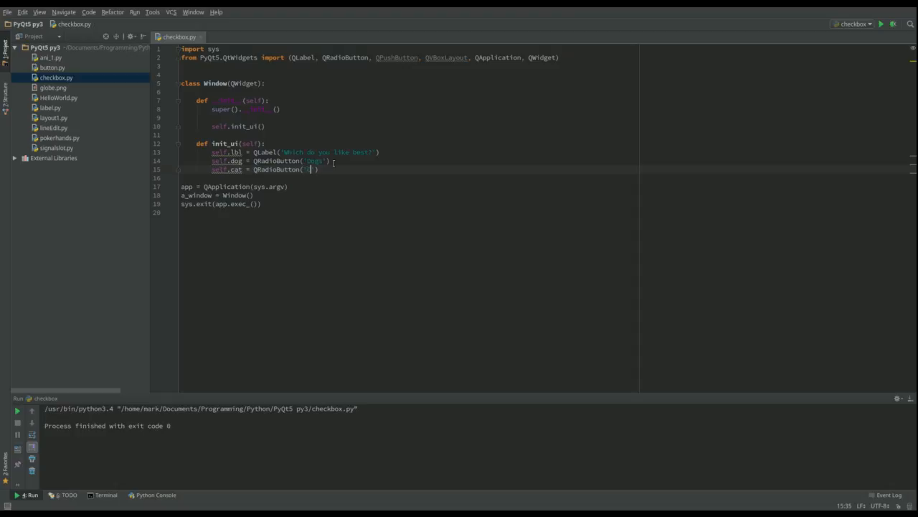
text(Cats)
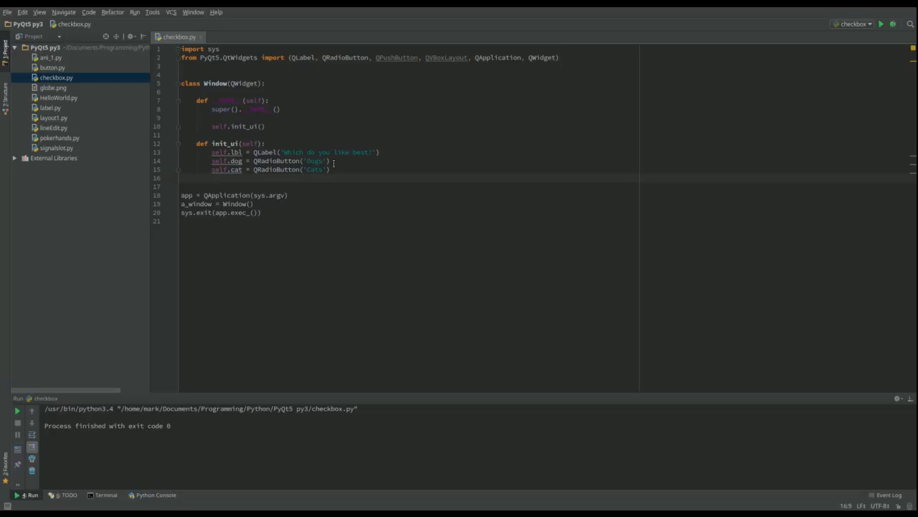
text(sel)
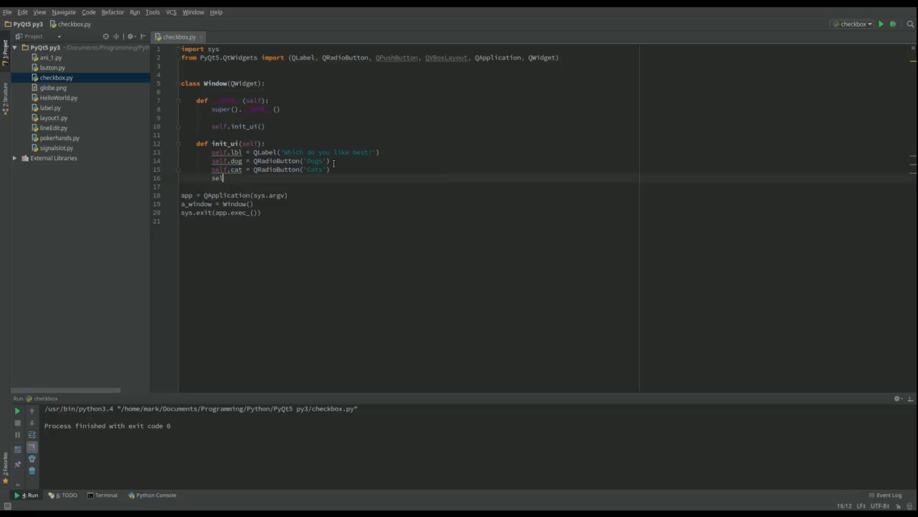
Add self.btn = QPushButton('Select') below the radio buttons
text(.)
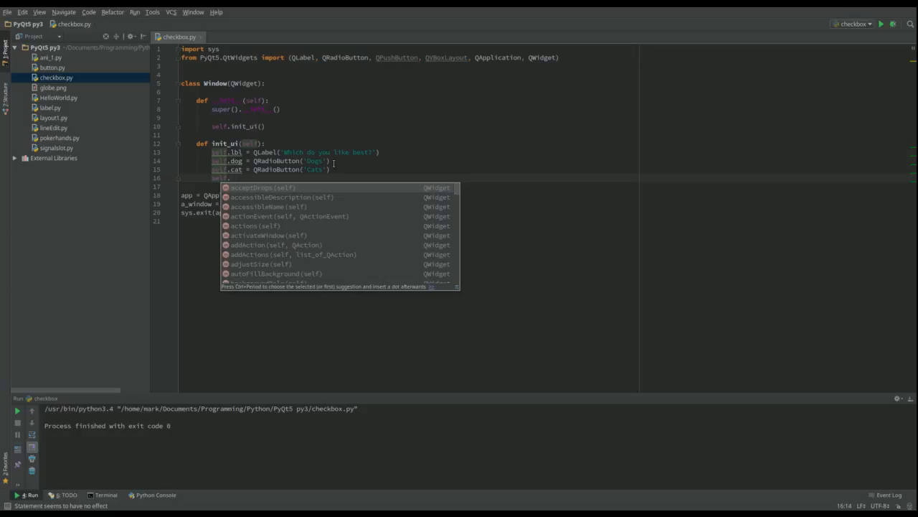
text(self.bt)
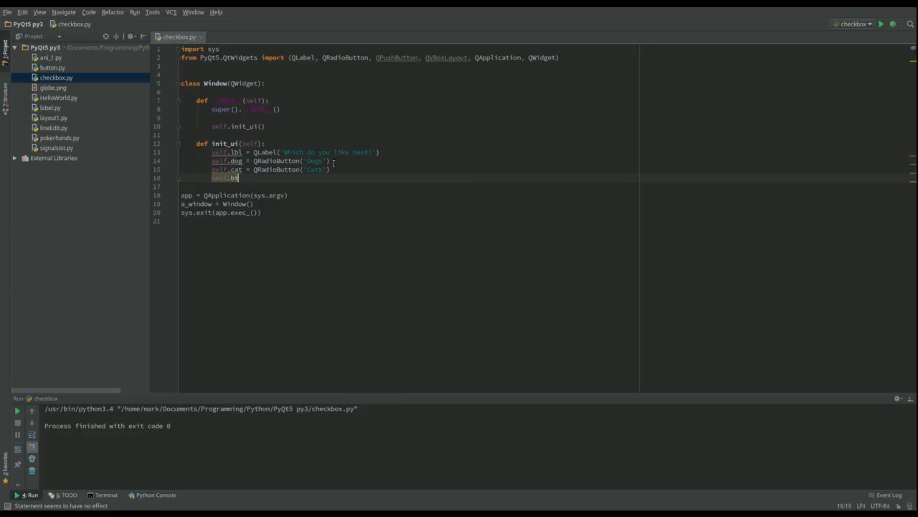
text(=)
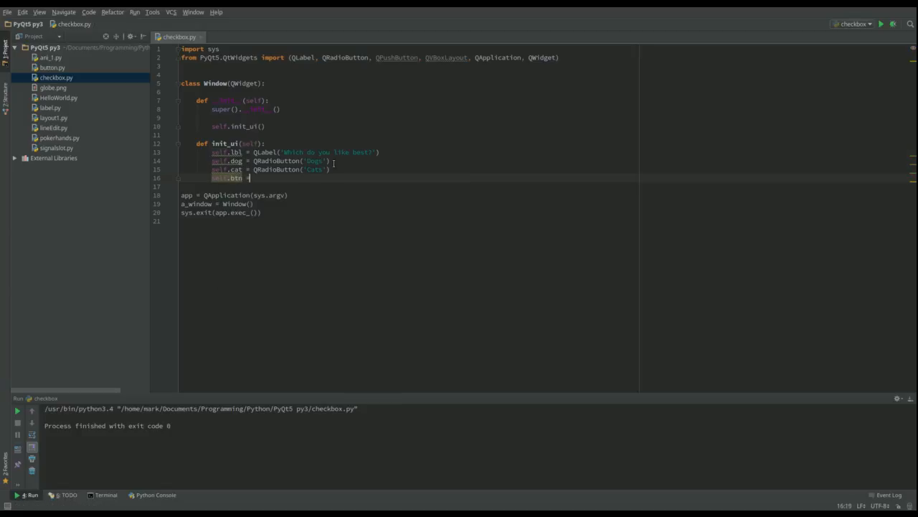
text(QPushButton('Select)
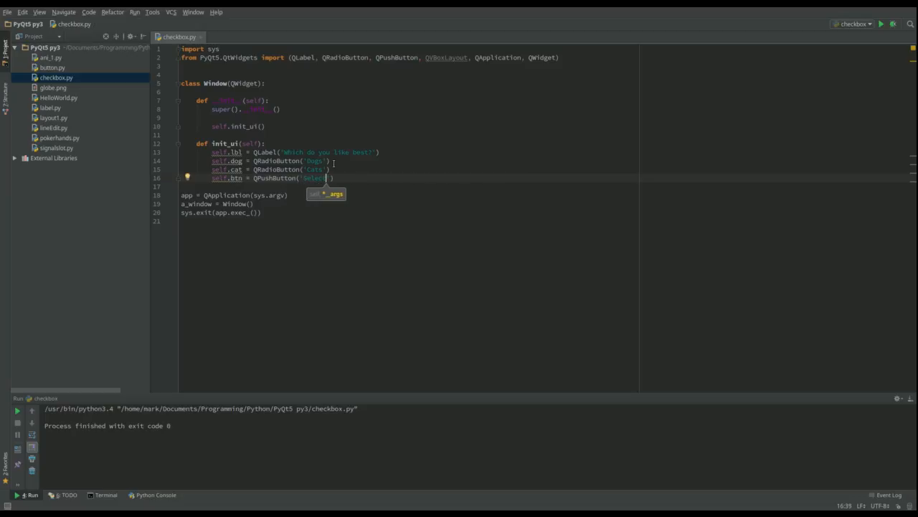
text())
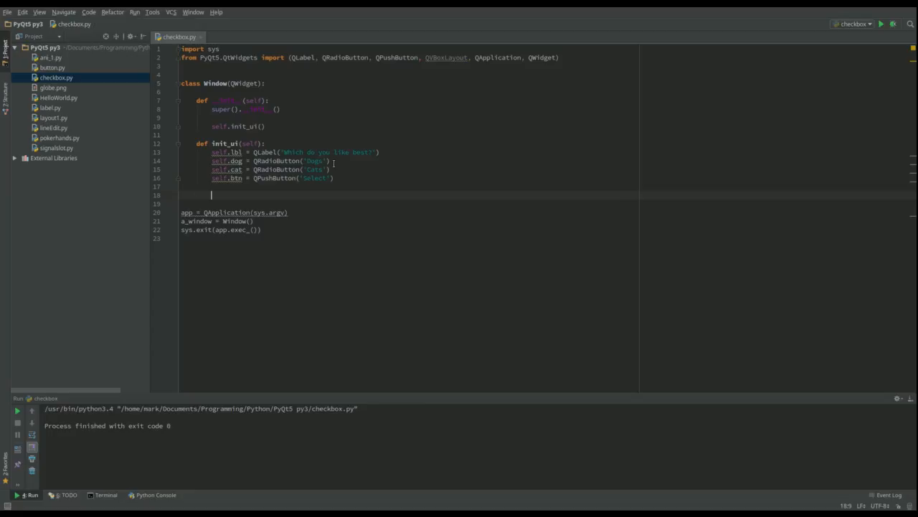
Create layout = QVBoxLayout() and add self.lbl and self.dog to it
text(layout = QVBoxLayout)
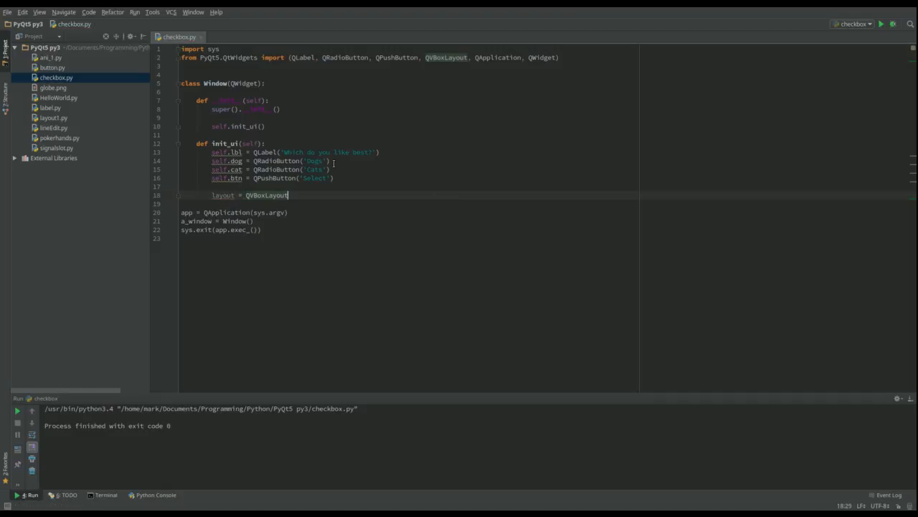
text(())
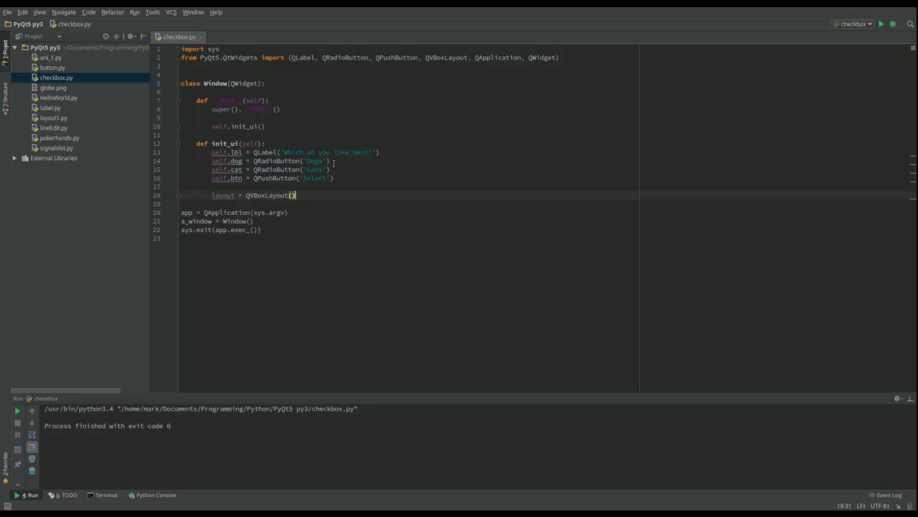
text(layout)
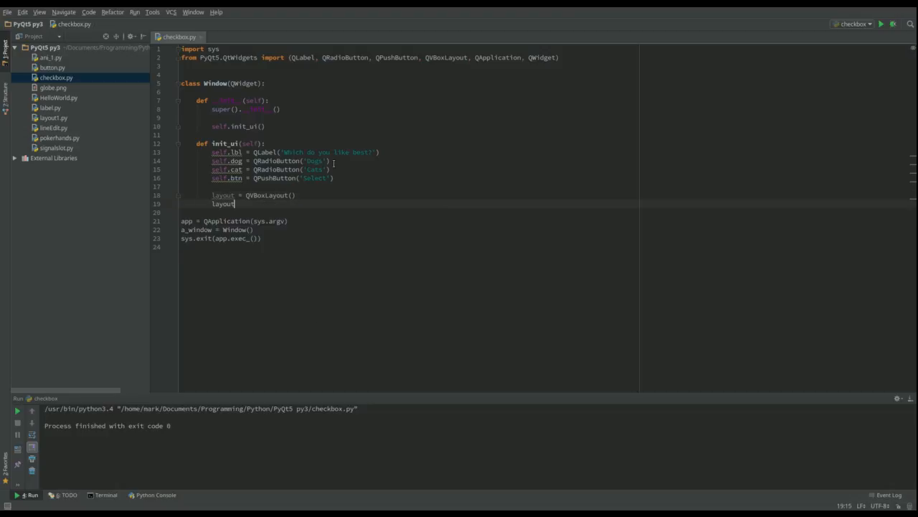
text(.addWidget()
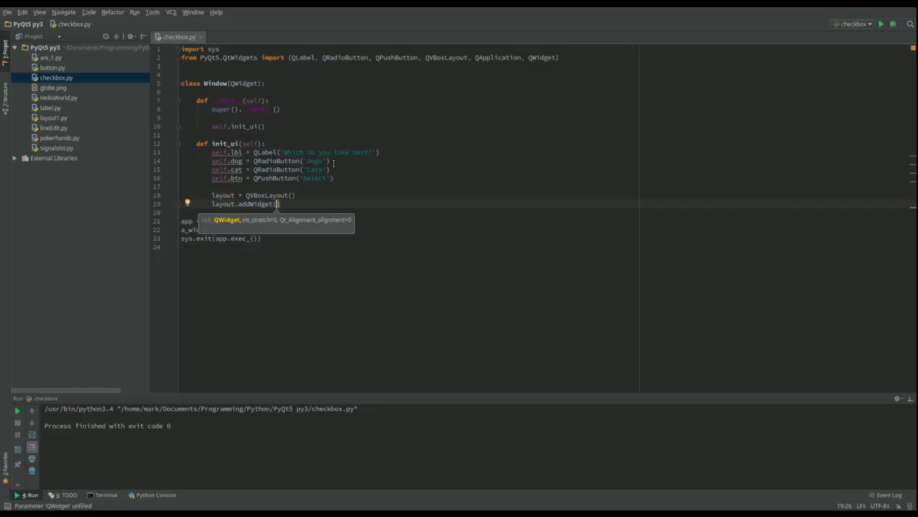
text(self.lb)
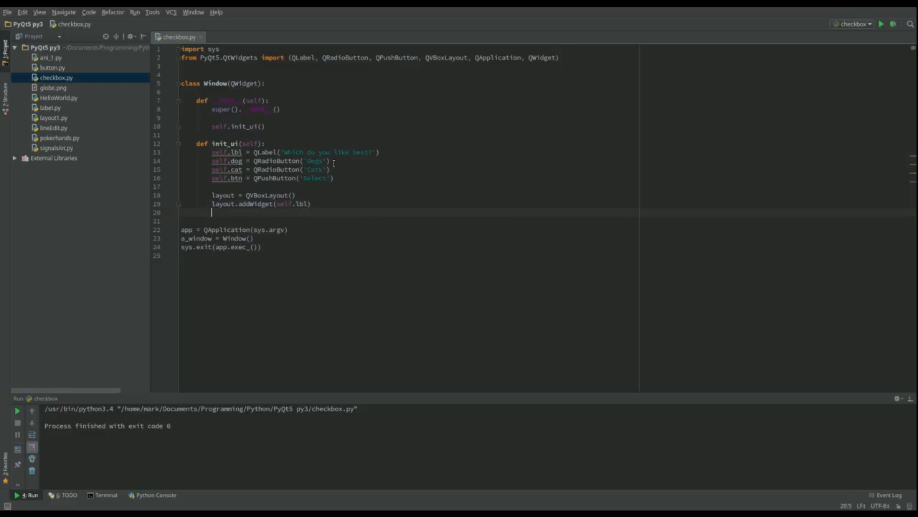
text(layout.addWidget()
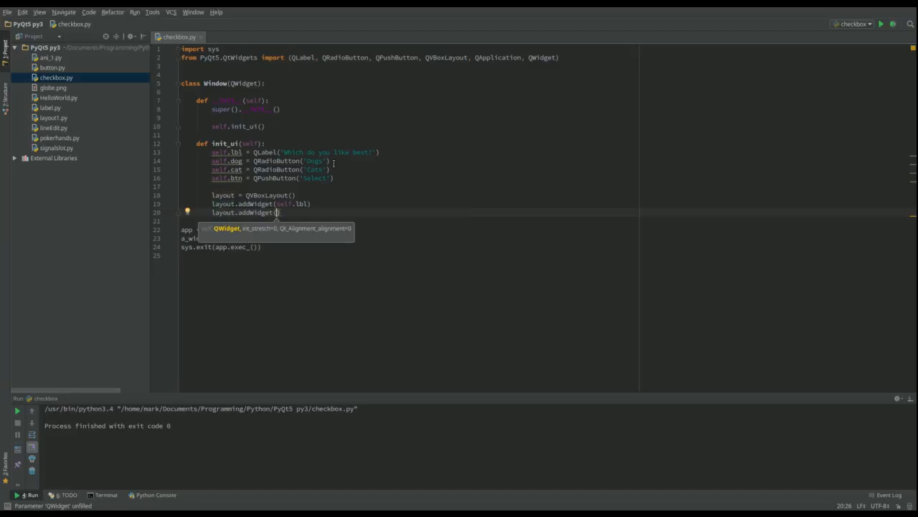
text(self.)
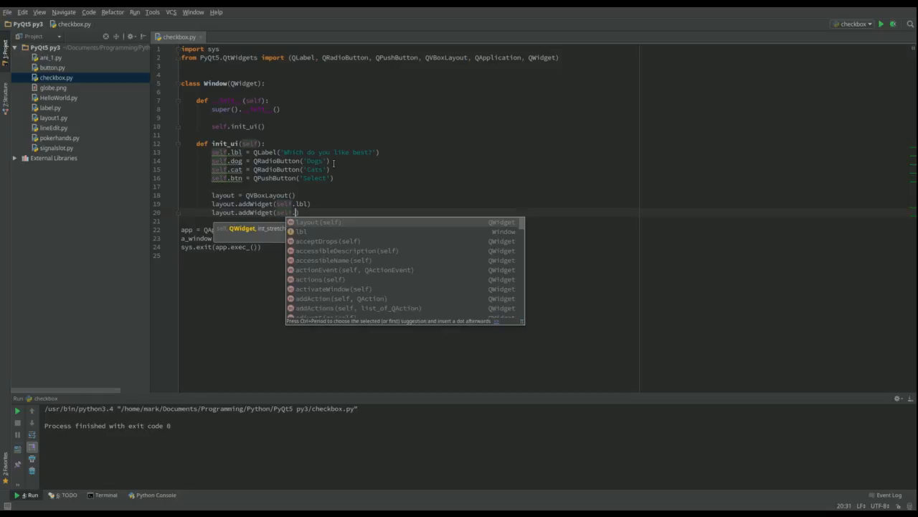
text(dog)
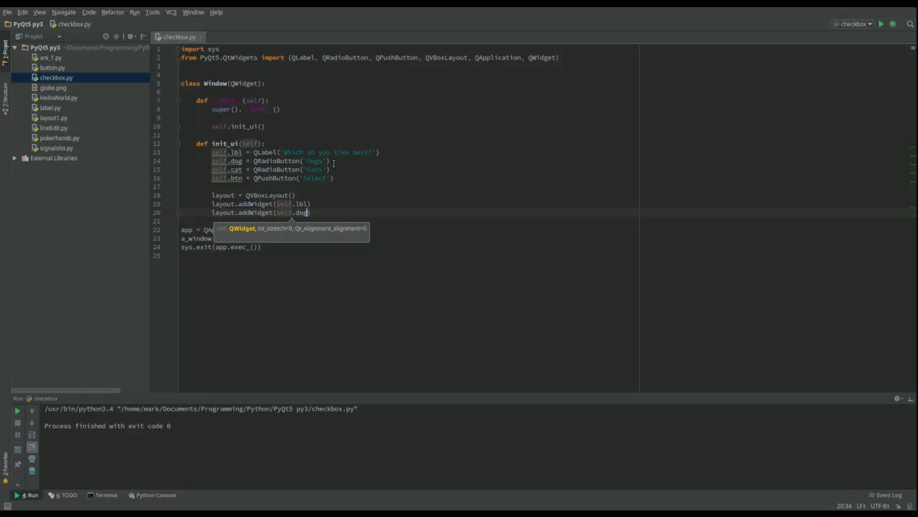
key(Return)
text(layout.a)
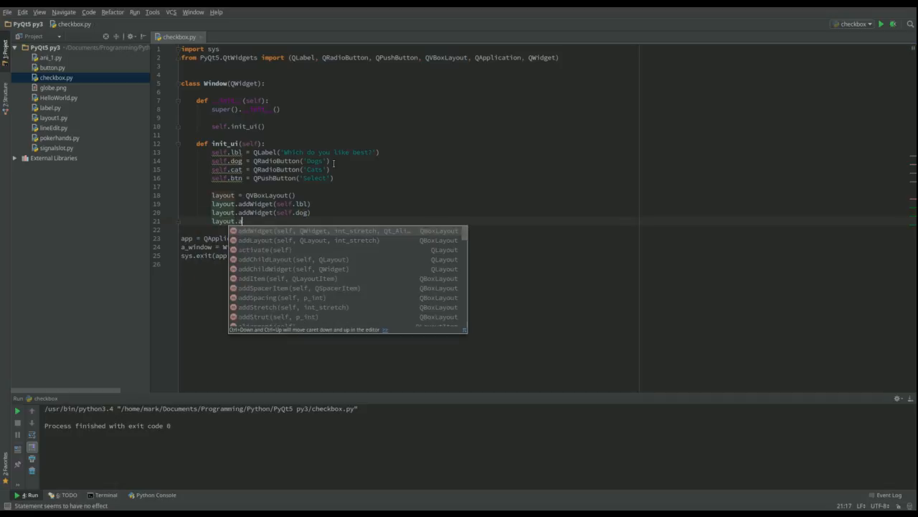
Add self.cat and self.btn to the layout with further addWidget calls
text((c)
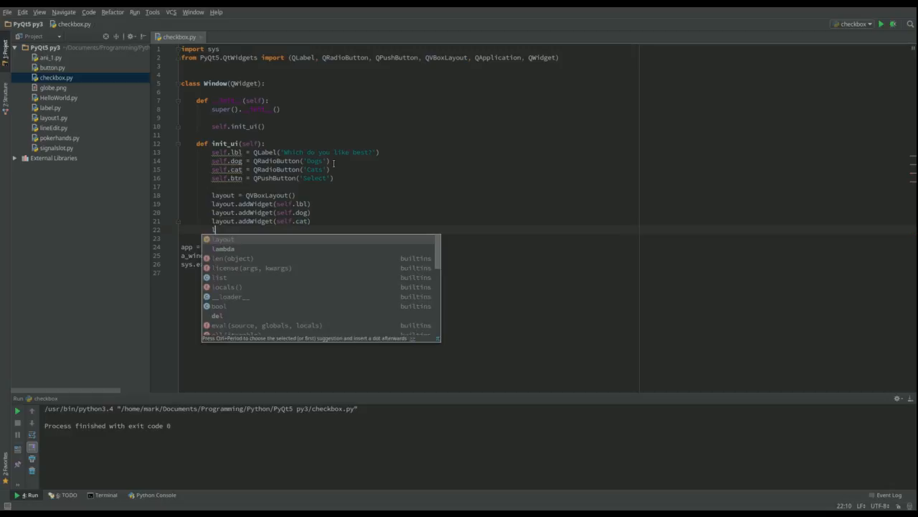
text(layout)
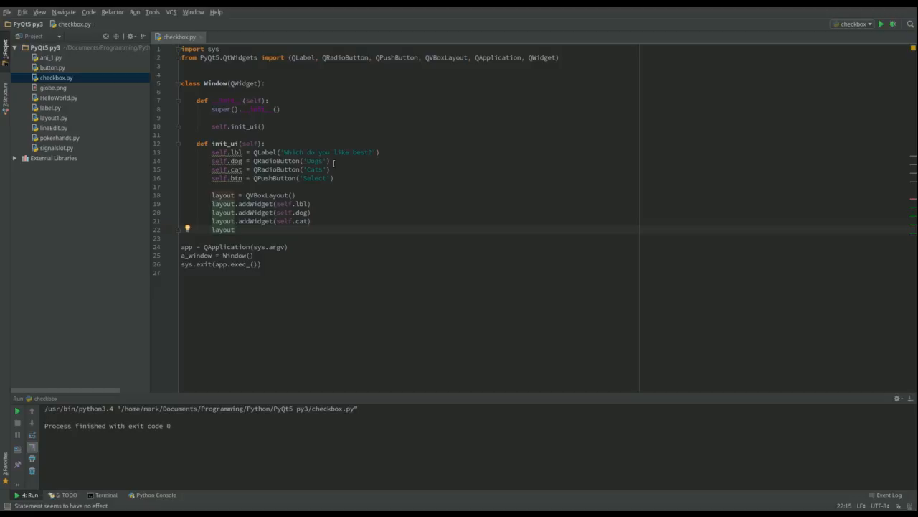
text(.addWidget())
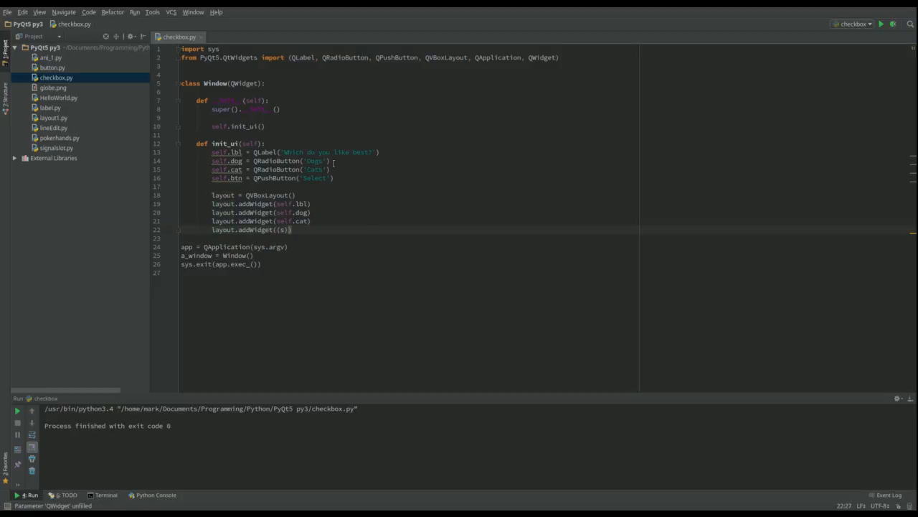
key(BackSpace)
text(elf)
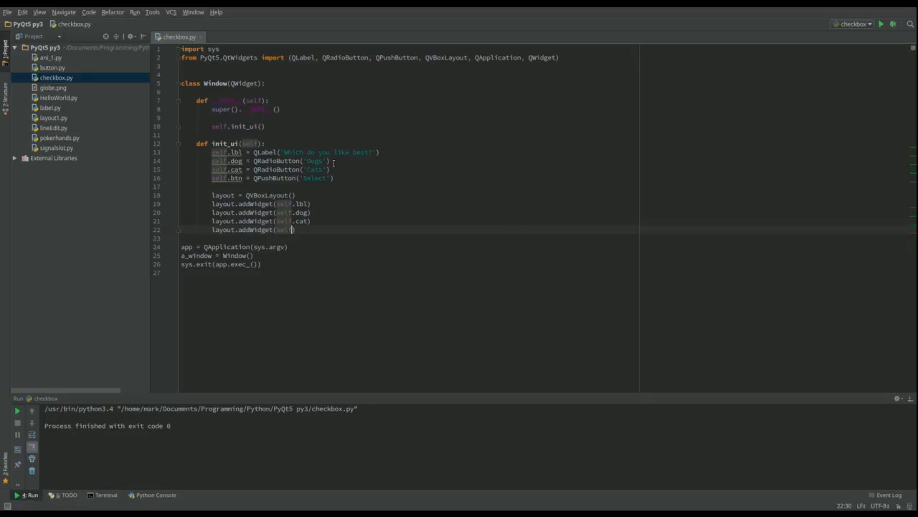
text(.btn)
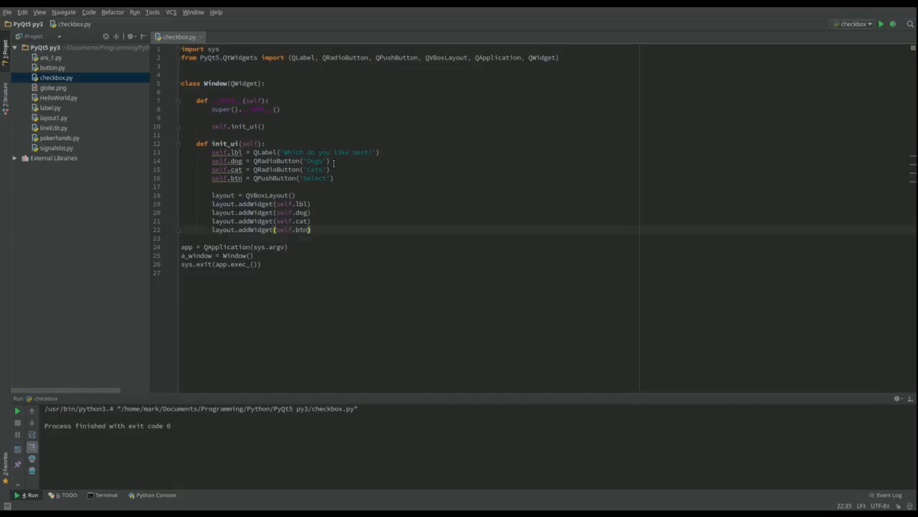
Apply the vertical layout to the window with self.setLayout(layout)
text(s)
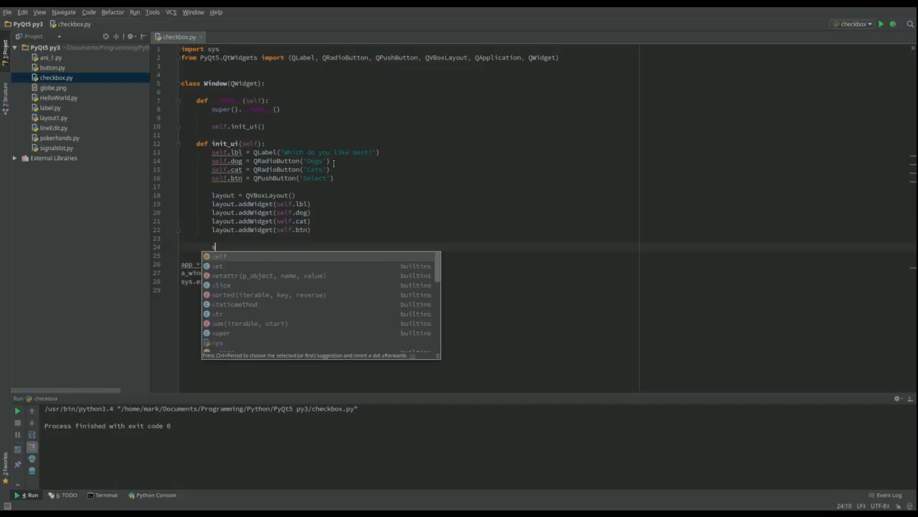
text(elf)
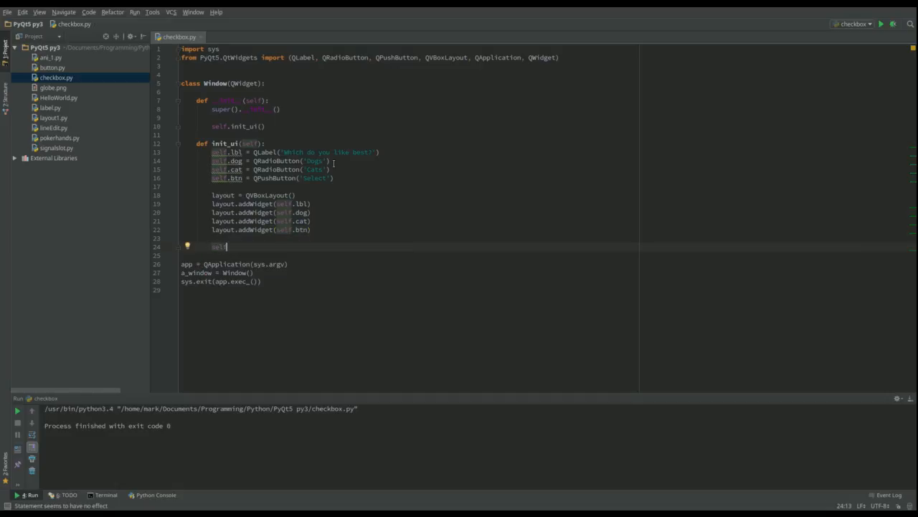
text(.)
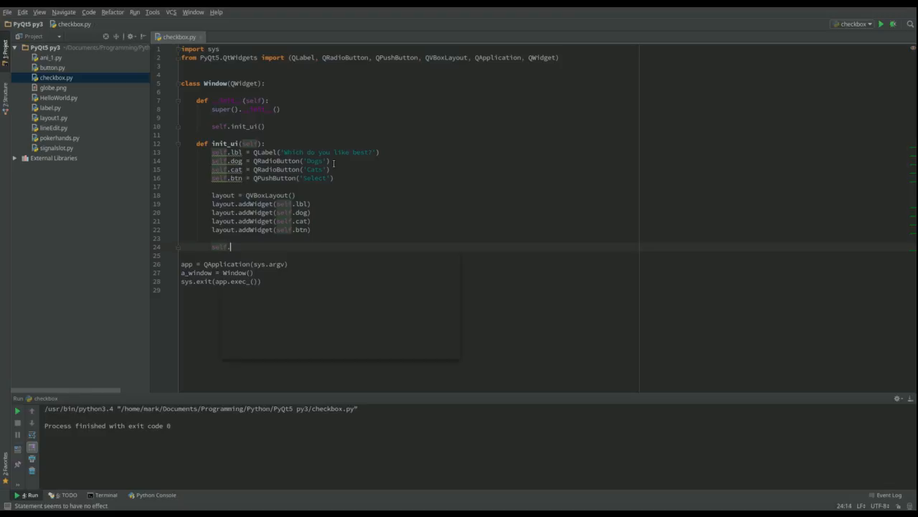
text(s)
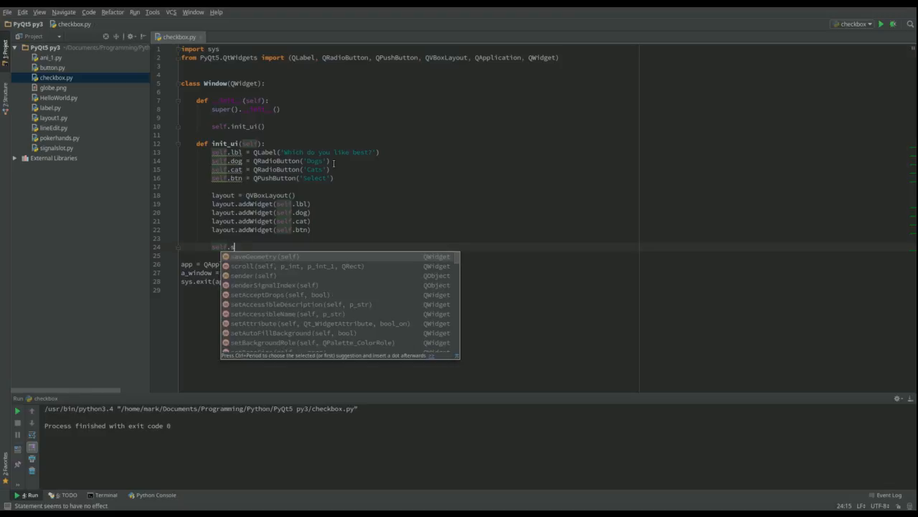
text(etLayout()
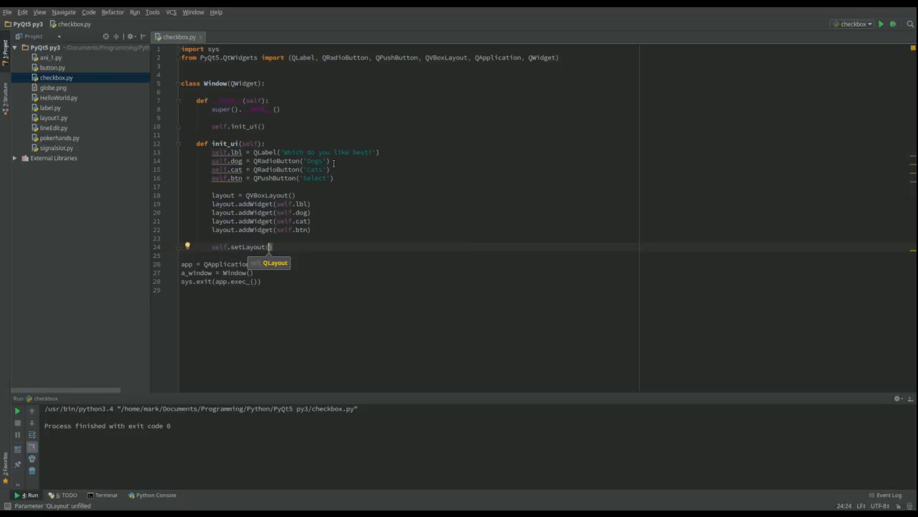
text(layout)
text(self)
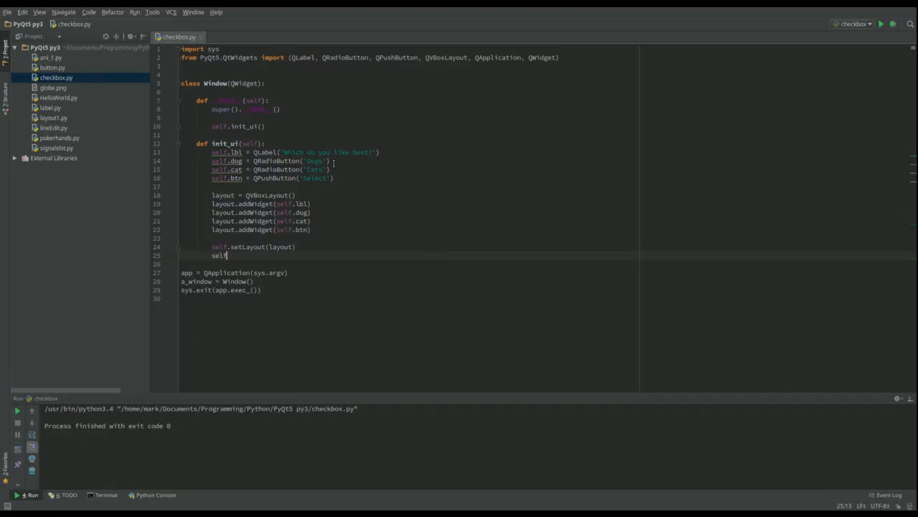
Set the window title to a 'PyQt5 Lesson 1...' string with setWindowTitle
text(.s)
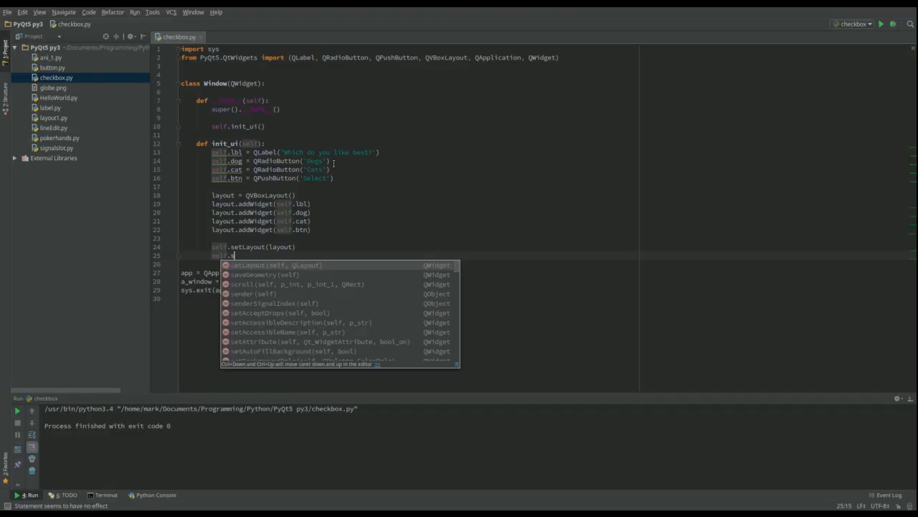
text(WindowTitle(')
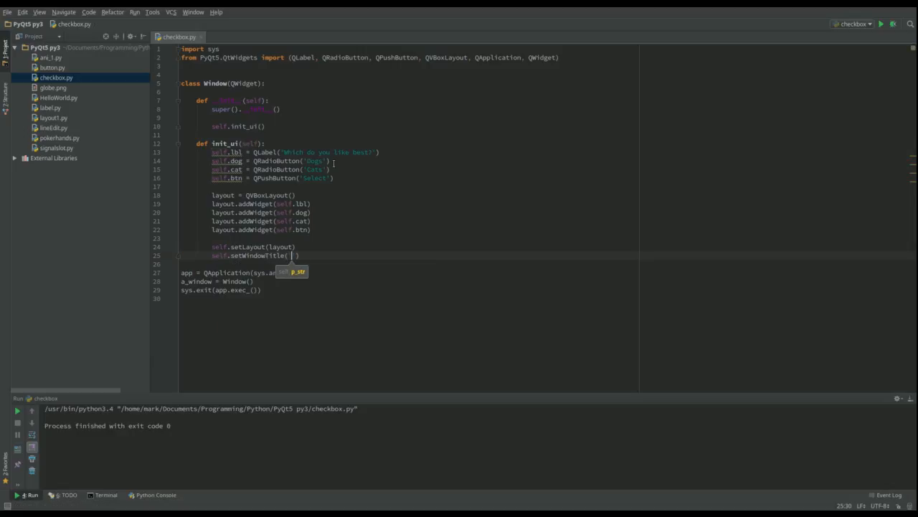
text(PyQt5)
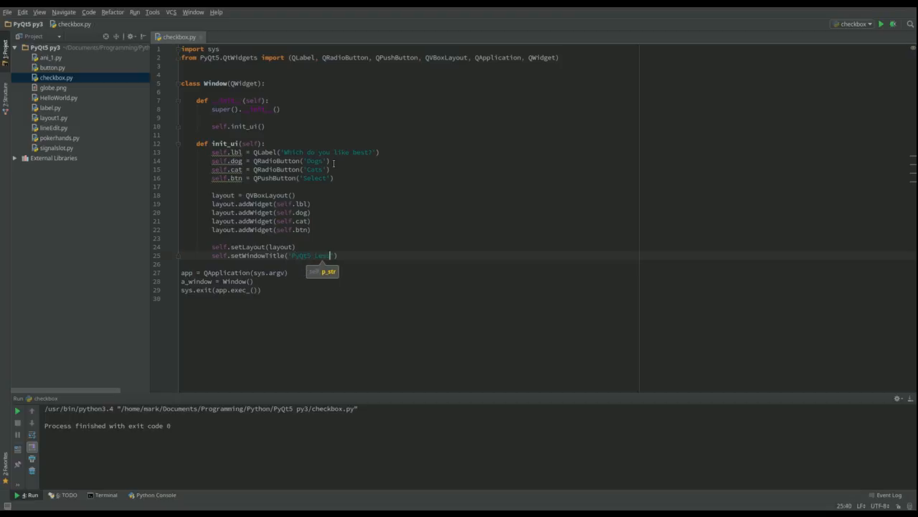
text(Lesson 10)
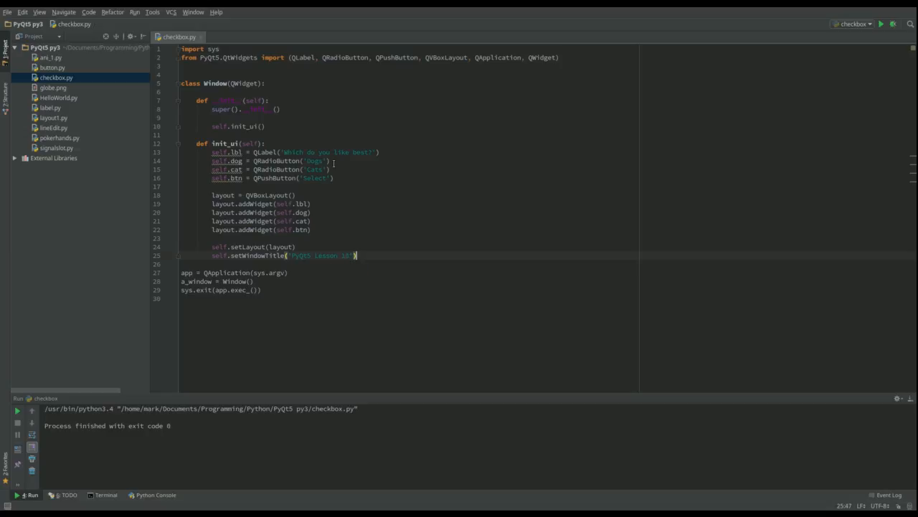
key(Return)
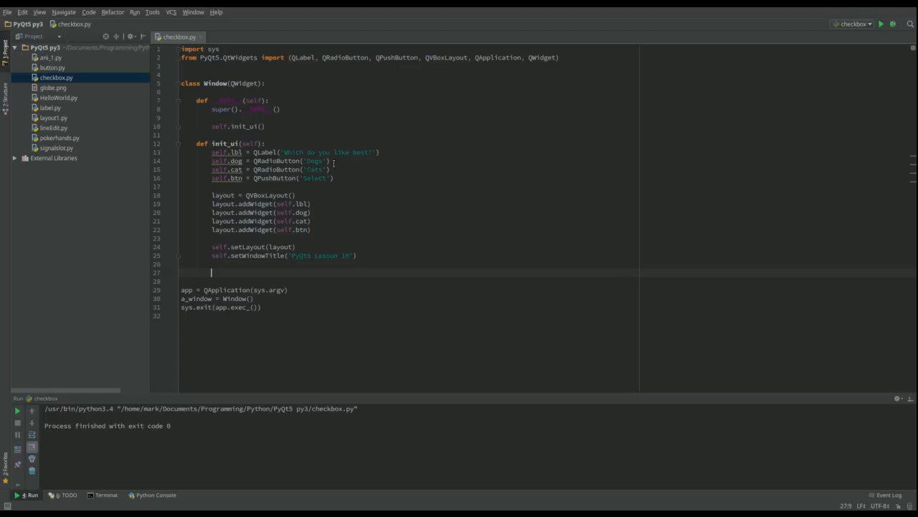
Start self.btn.clicked.connect with a lambda for the Select button
text(self)
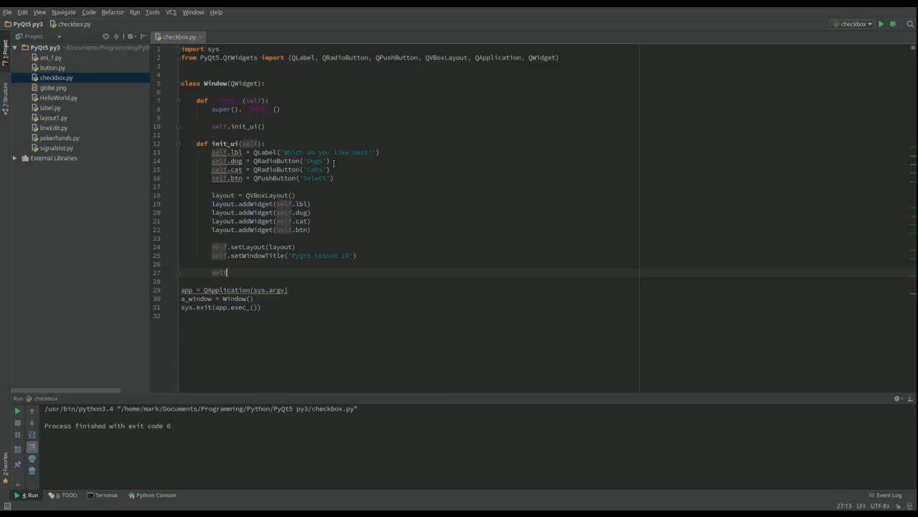
text(.btn)
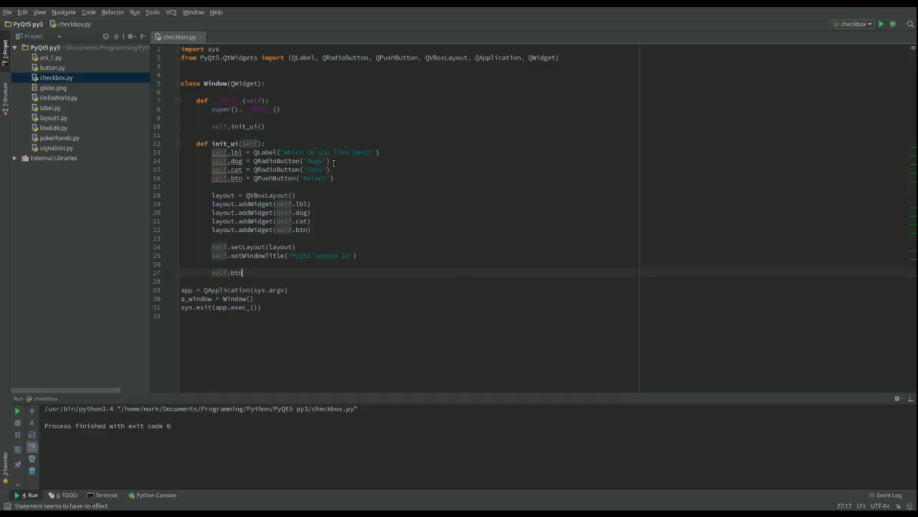
text(.clicked)
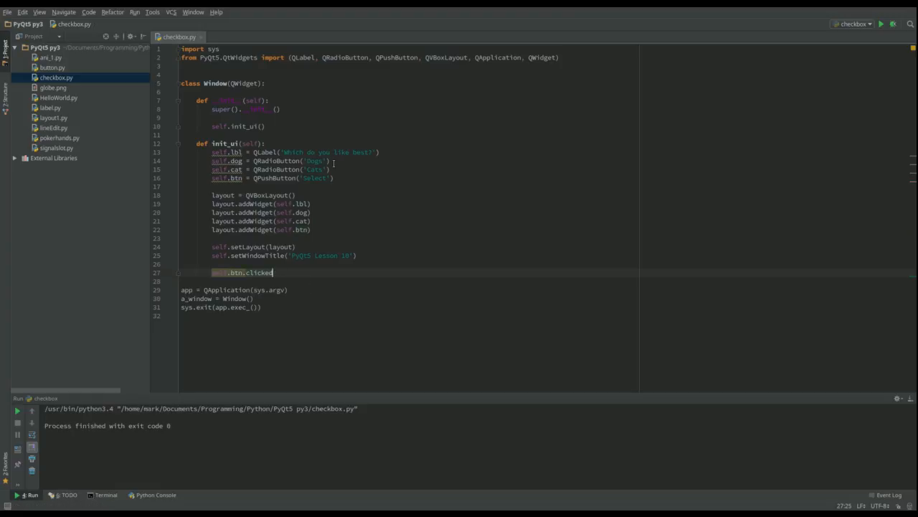
text(coo)
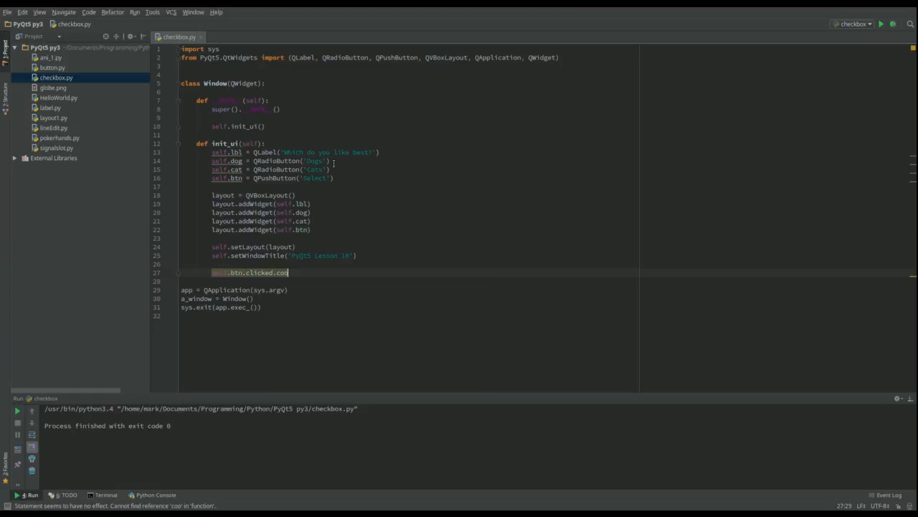
text(nnect)
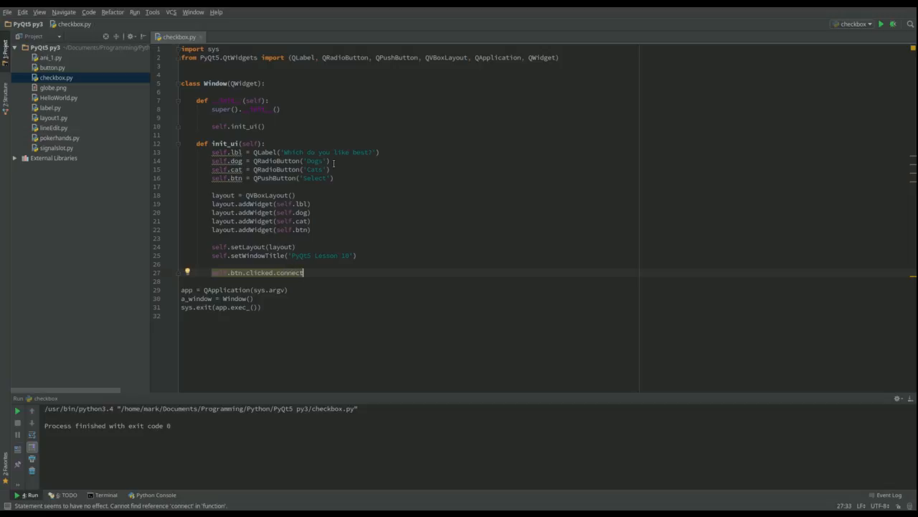
text((la)
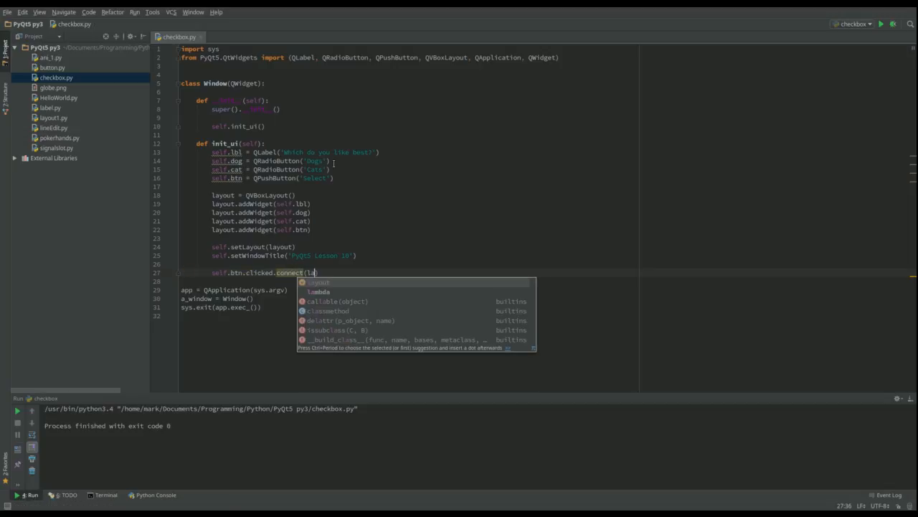
text(lambda:)
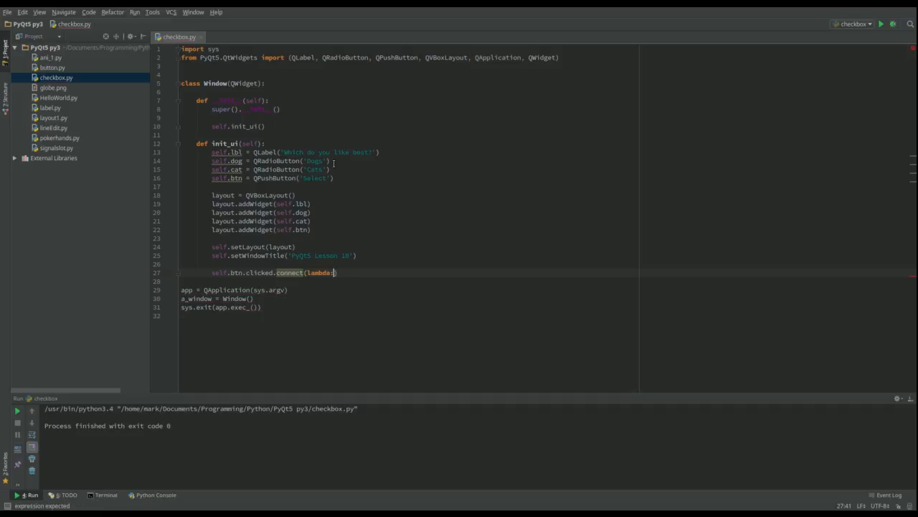
Have the lambda call self.btn_clk(self.dog.isChecked(), self.lbl)
text(self.btn)
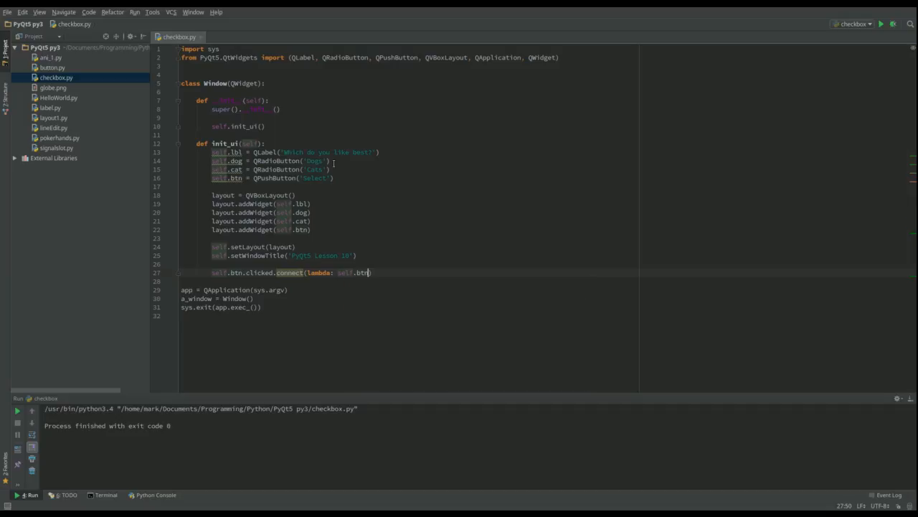
text(_clk)
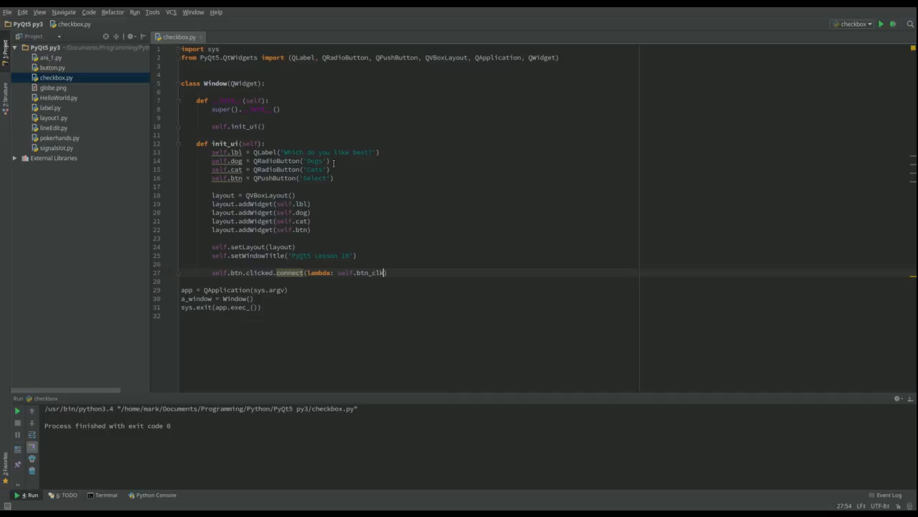
text(s)
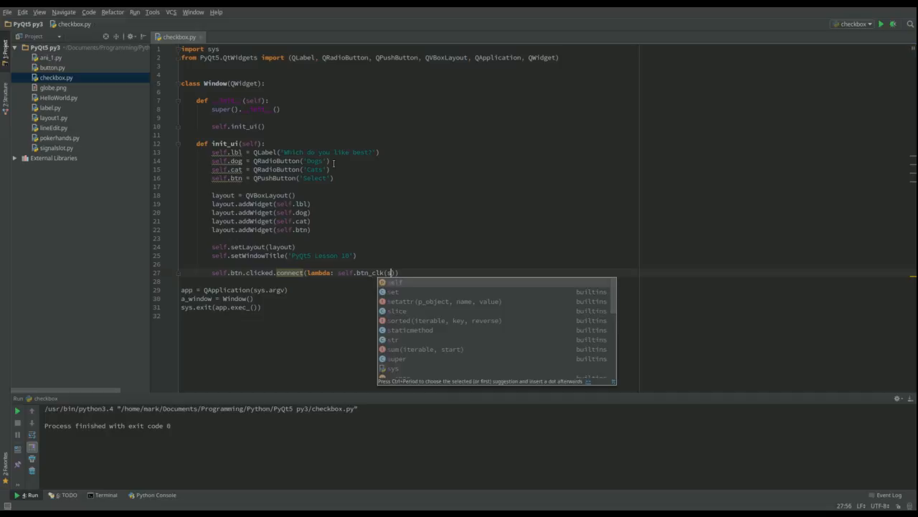
text(elf)
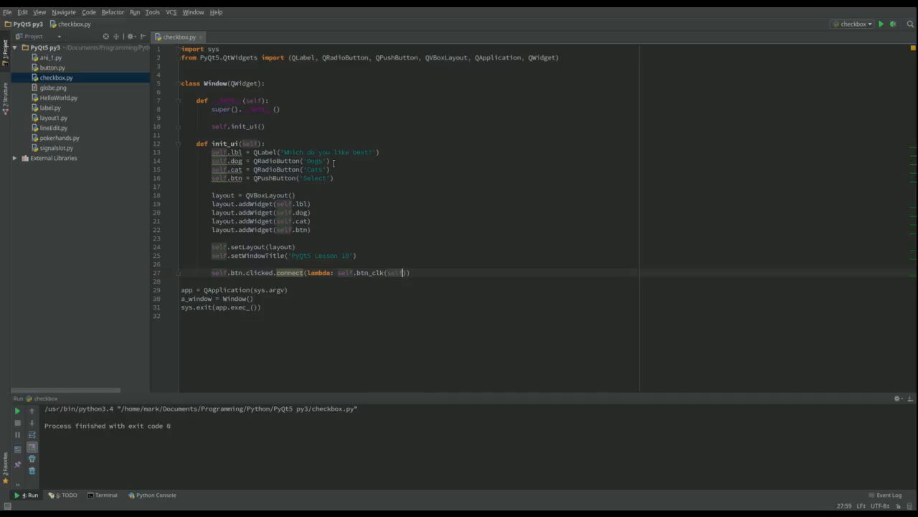
text(.)
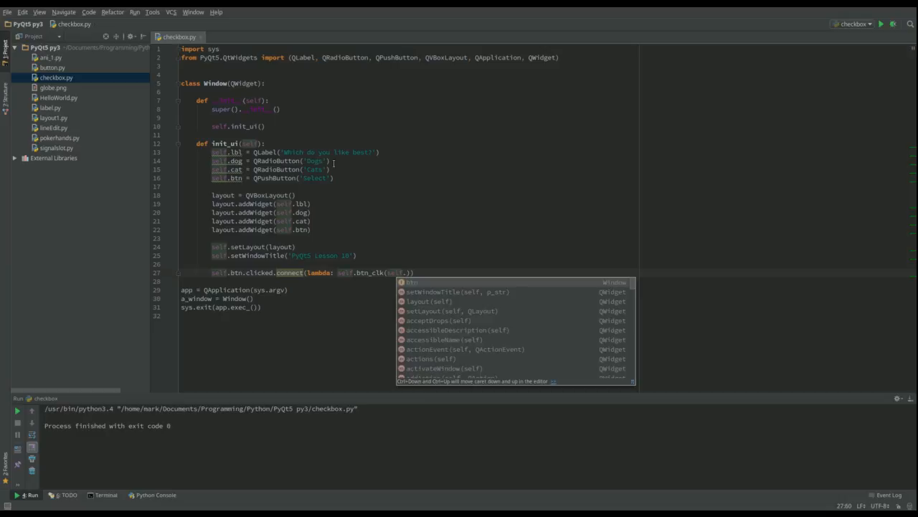
text(dog.isChecked()
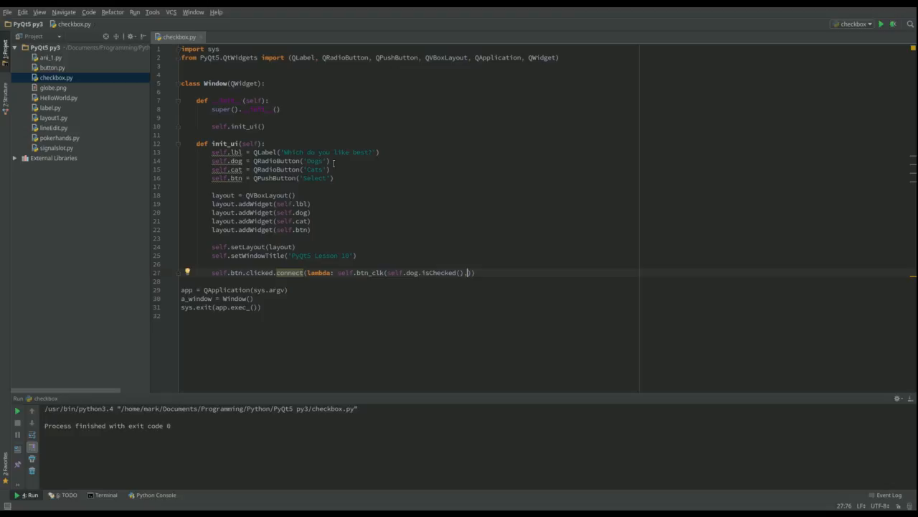
text(, self.lbl)
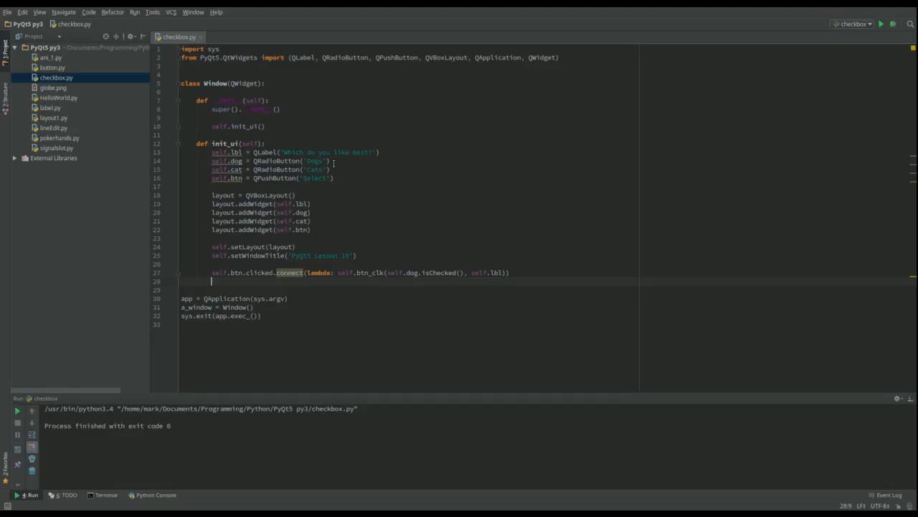
text(self.show()
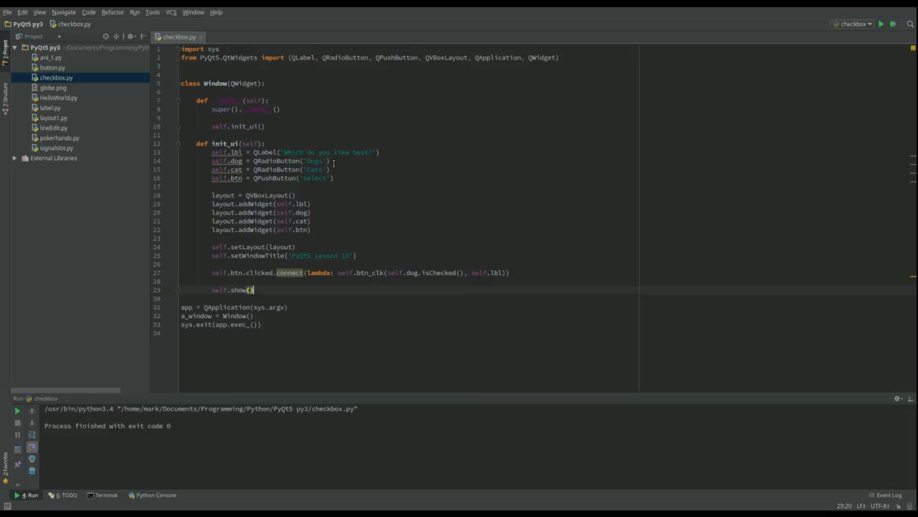
mouse_move(778, 75)
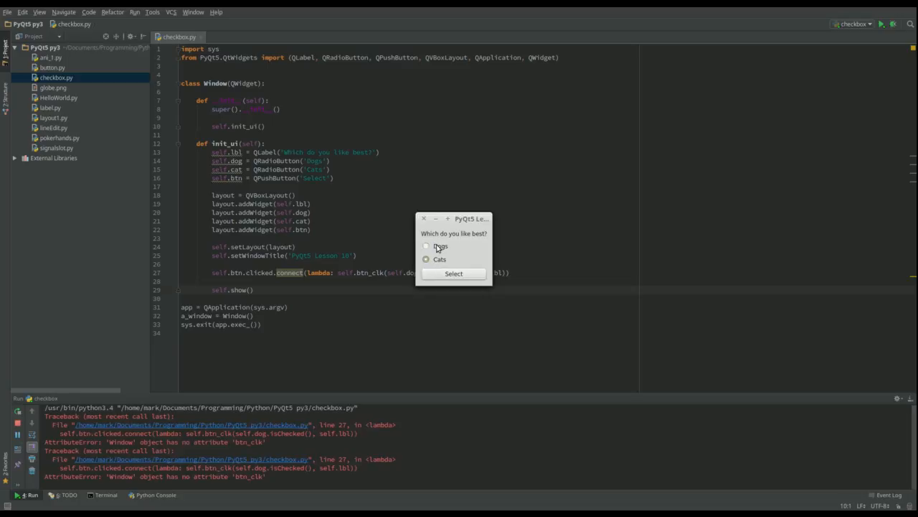
Test Select in the running window, hit the btn_clk AttributeError, and close the window
click(427, 245)
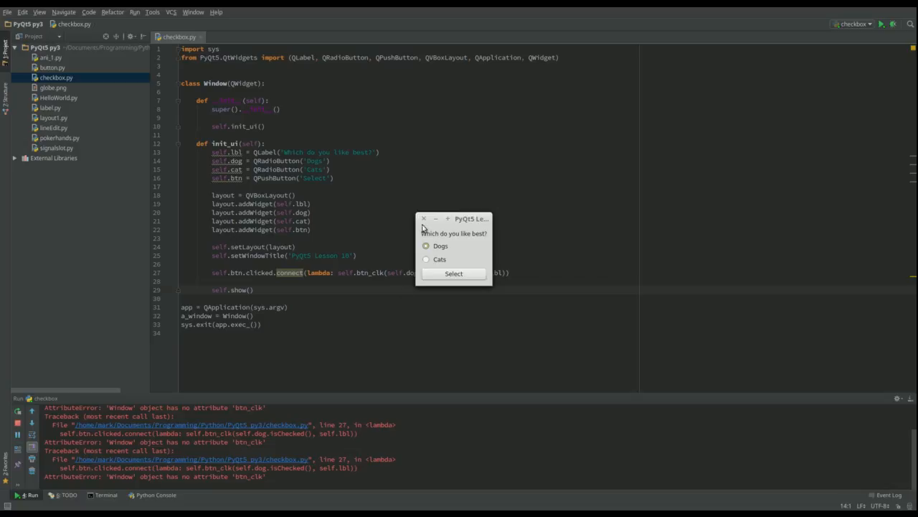
click(423, 218)
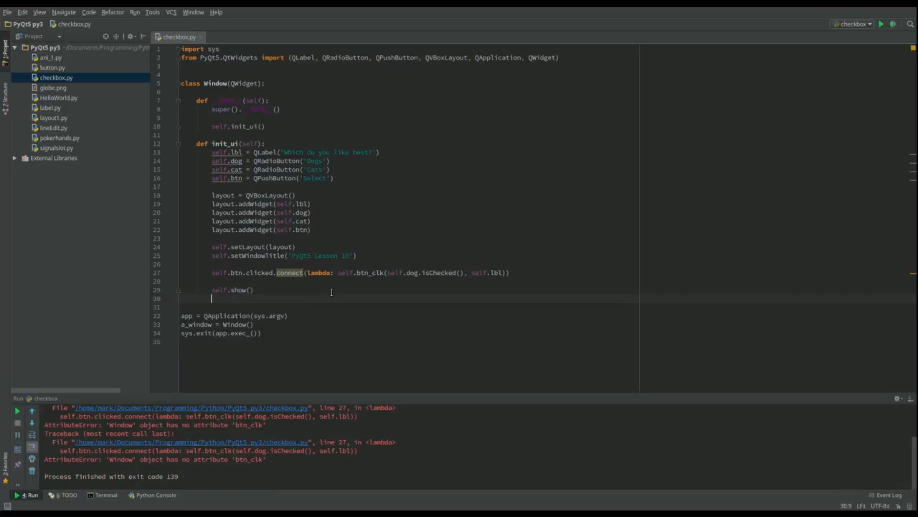
Define a btn_clk(self, chk, lbl) method below init_ui in the Window class
text(def)
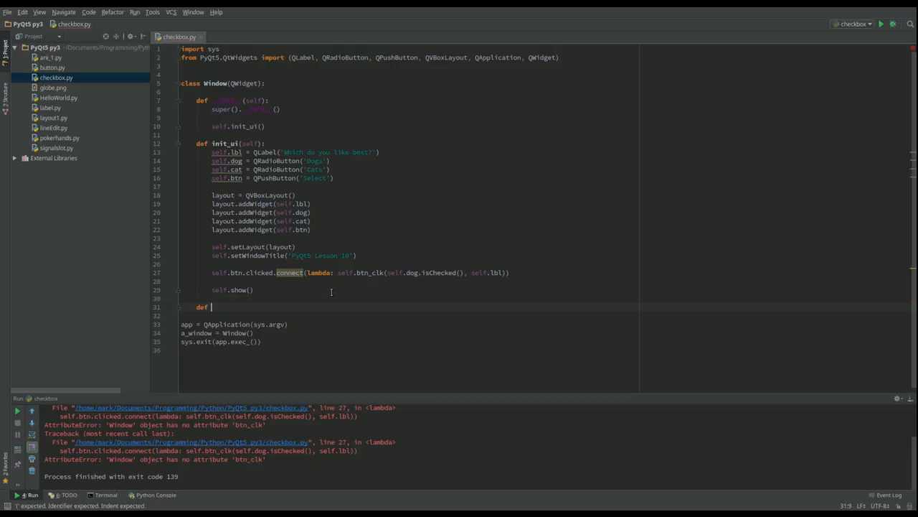
text(btn)
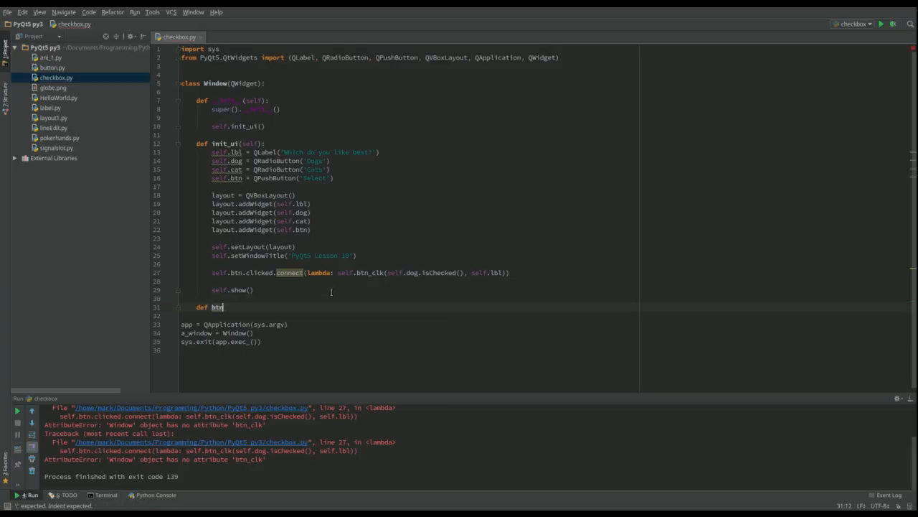
text(_clk)
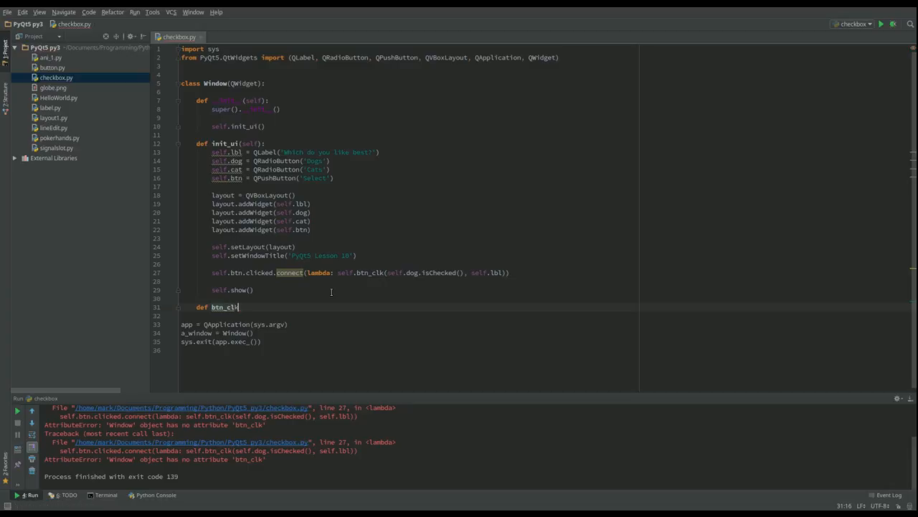
text((self):)
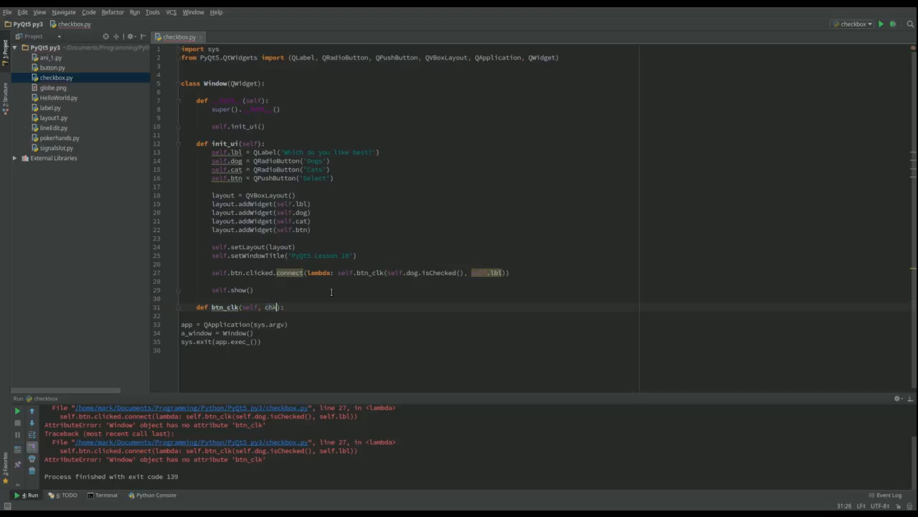
mouse_move(389, 279)
text(lbl.se)
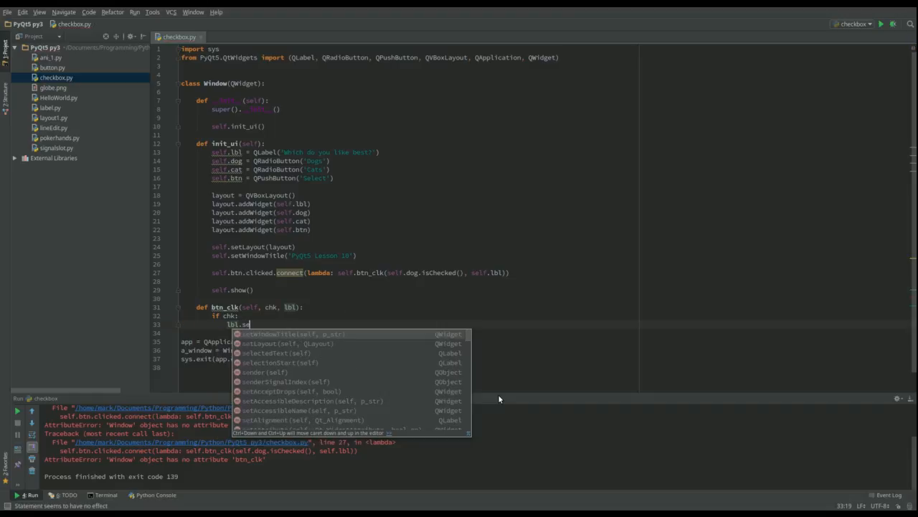
Make the if chk branch set the label to 'I guess you like dogs'
text(tText()
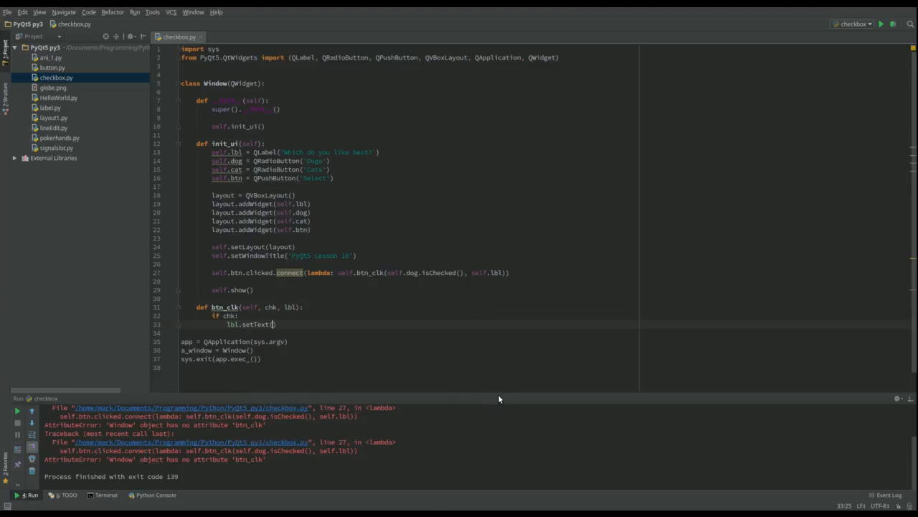
text('')
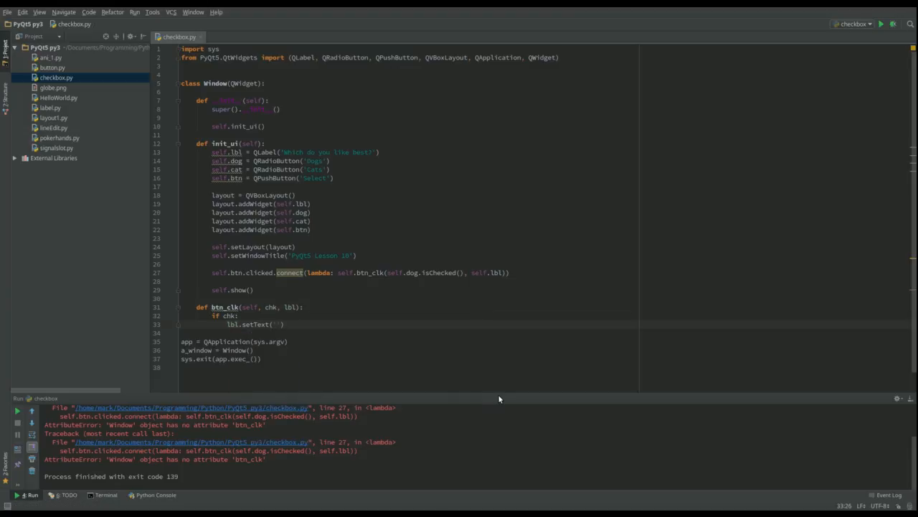
text(I)
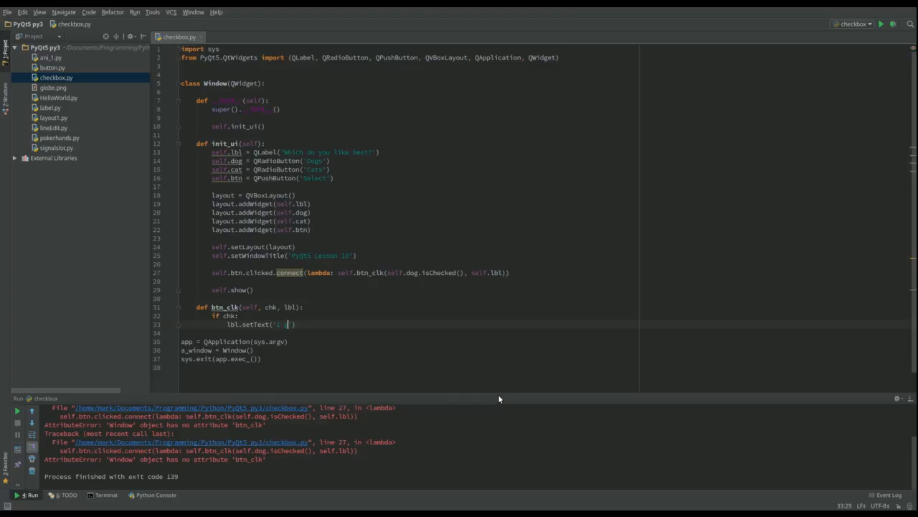
text(guess you like dogs)
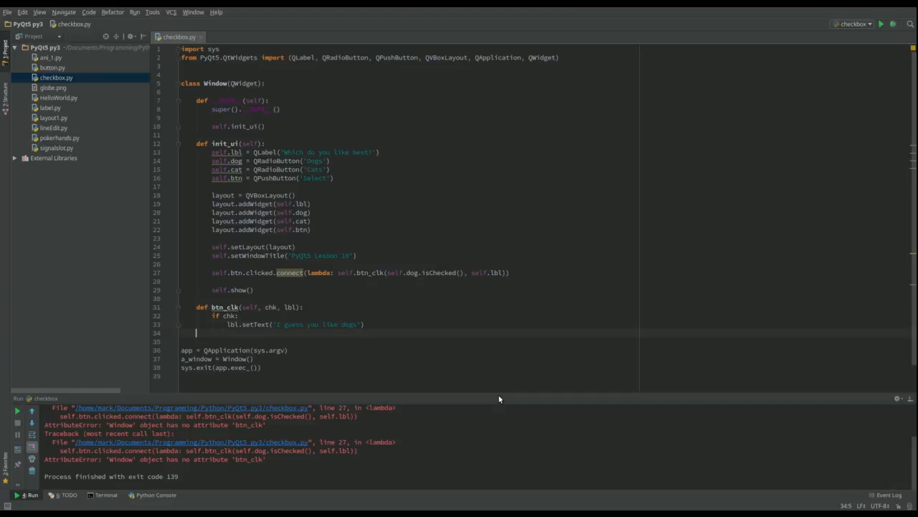
Add an else branch setting 'So its cats for you', then run checkbox.py
text(else:)
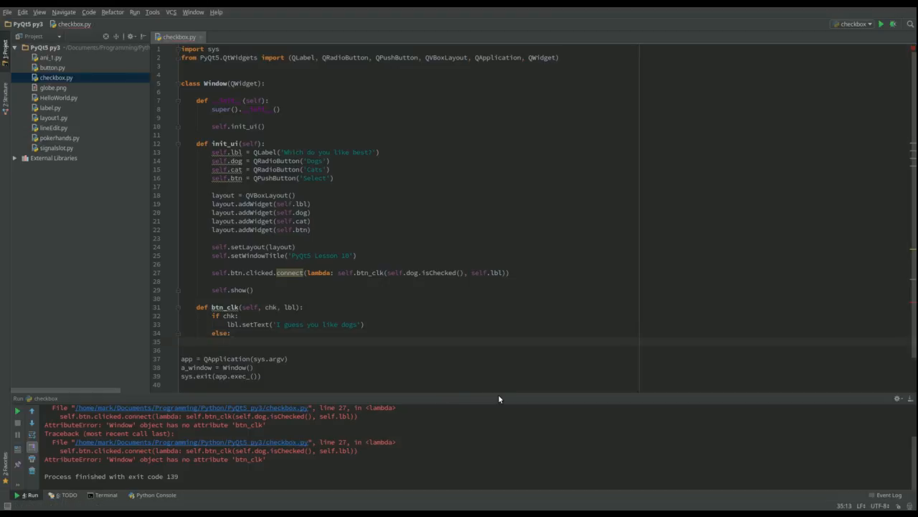
text(lbl)
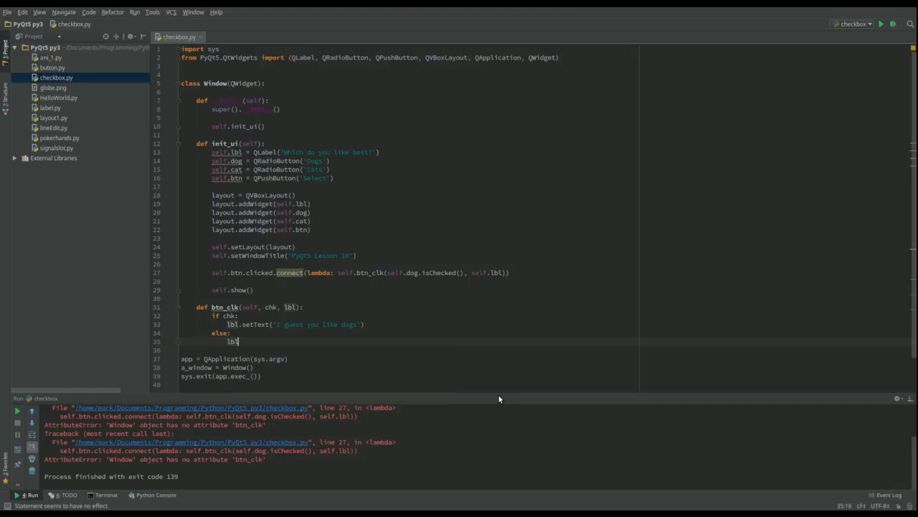
text(.setText())
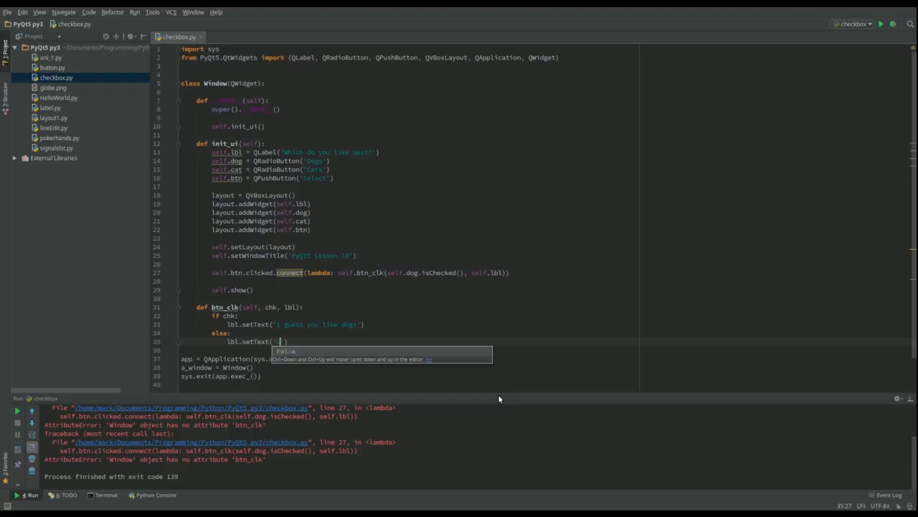
text(So its)
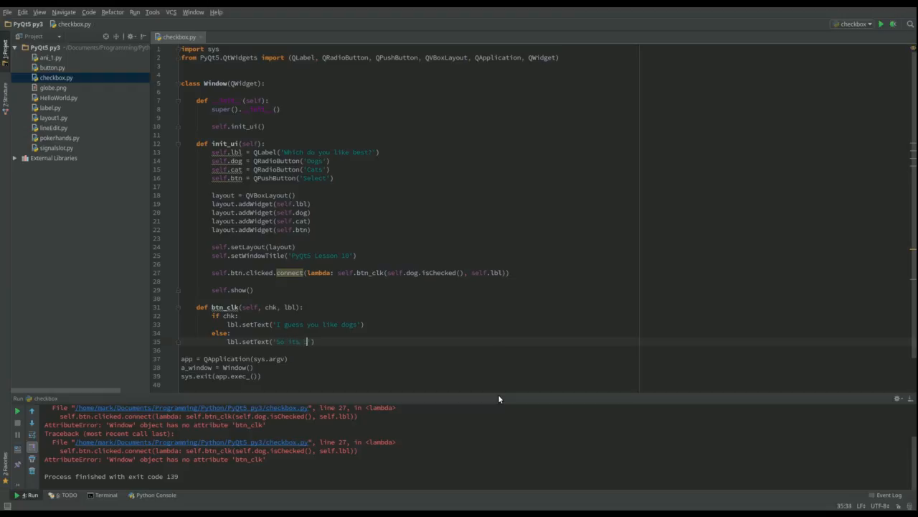
text(cats for)
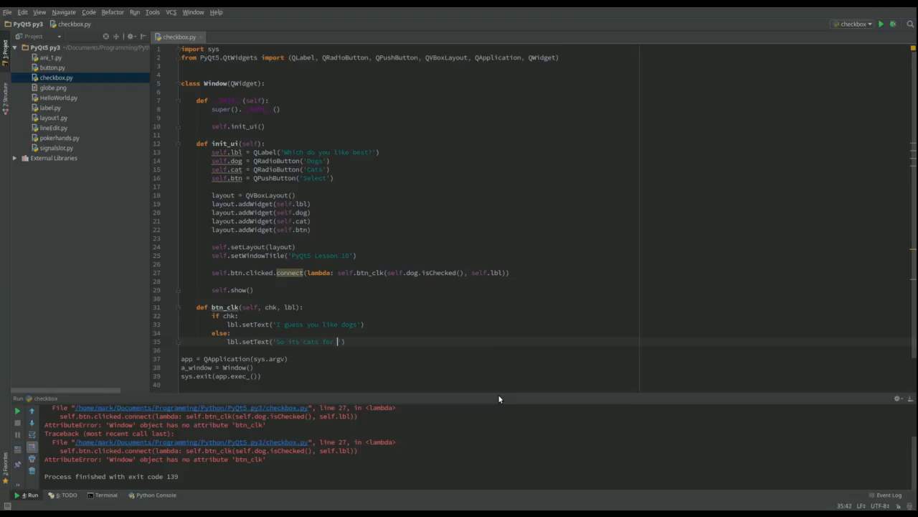
text(you)
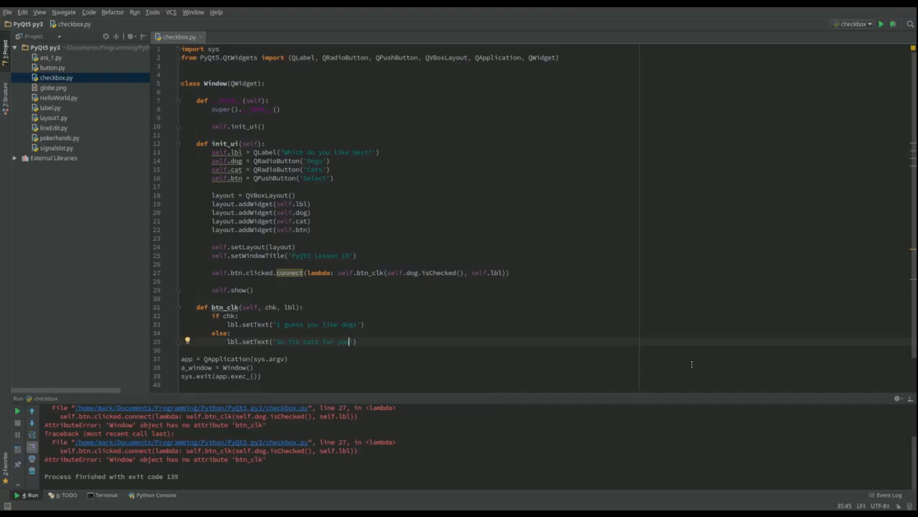
click(881, 23)
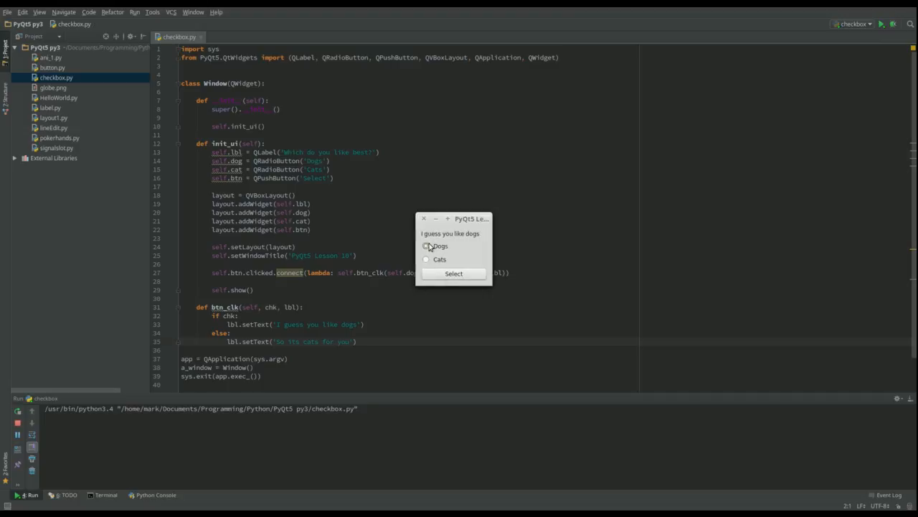
Choose Cats, confirm Select shows 'So its cats for you', and close the app
click(426, 258)
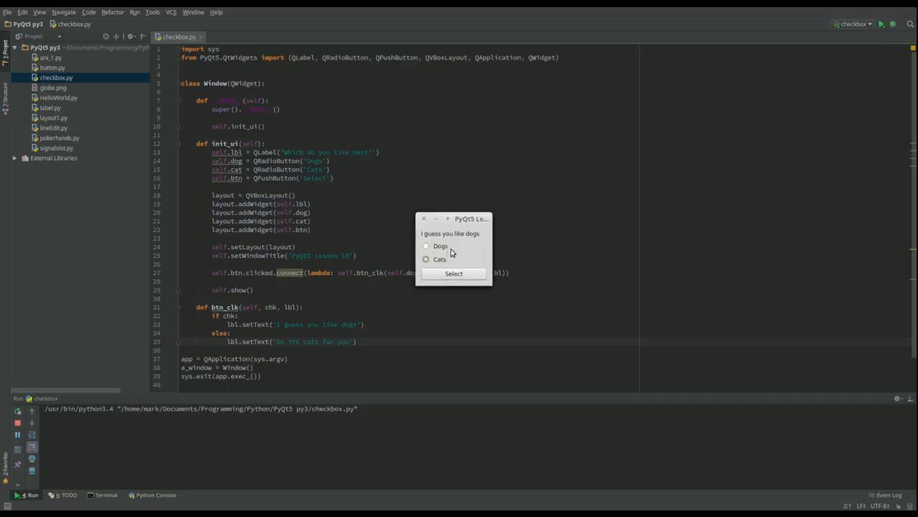
click(426, 259)
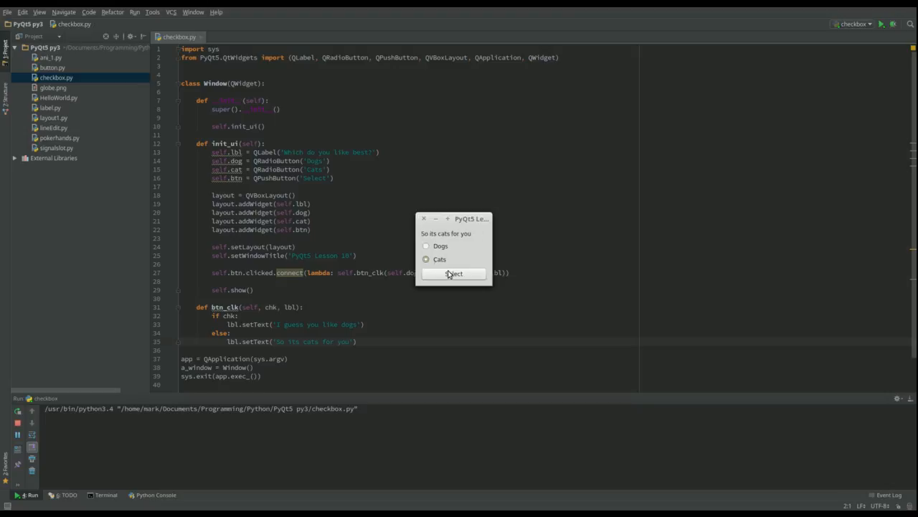
click(426, 246)
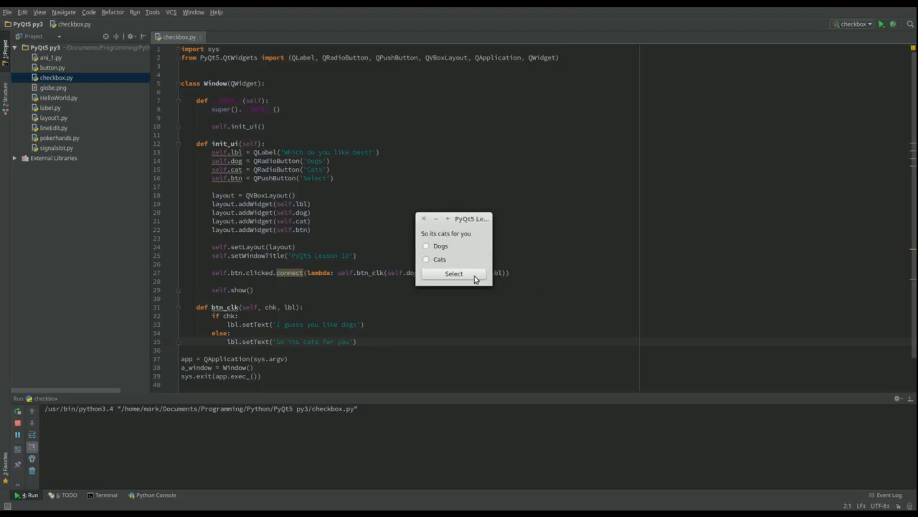
mouse_move(442, 267)
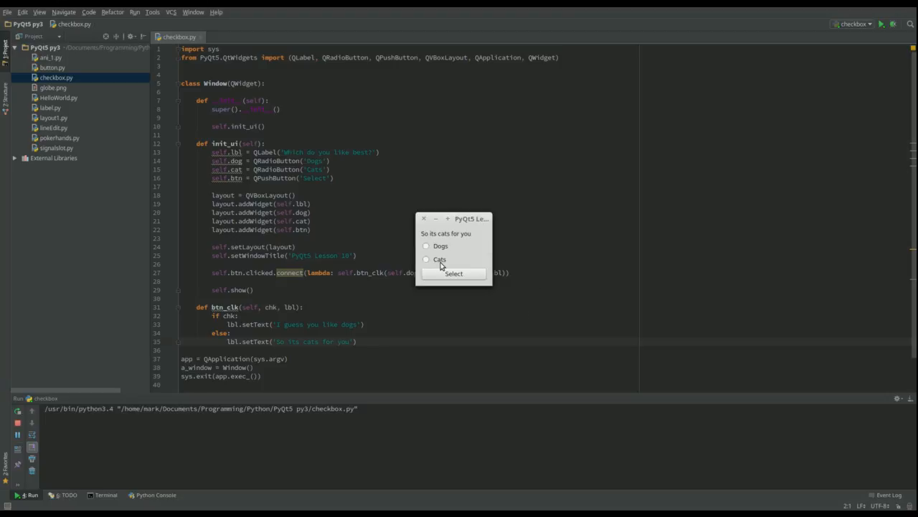
mouse_move(429, 231)
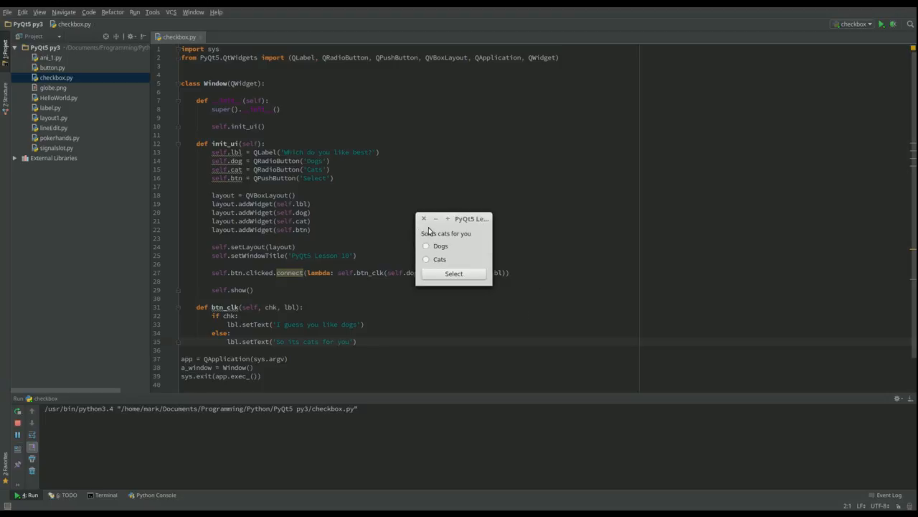
click(453, 273)
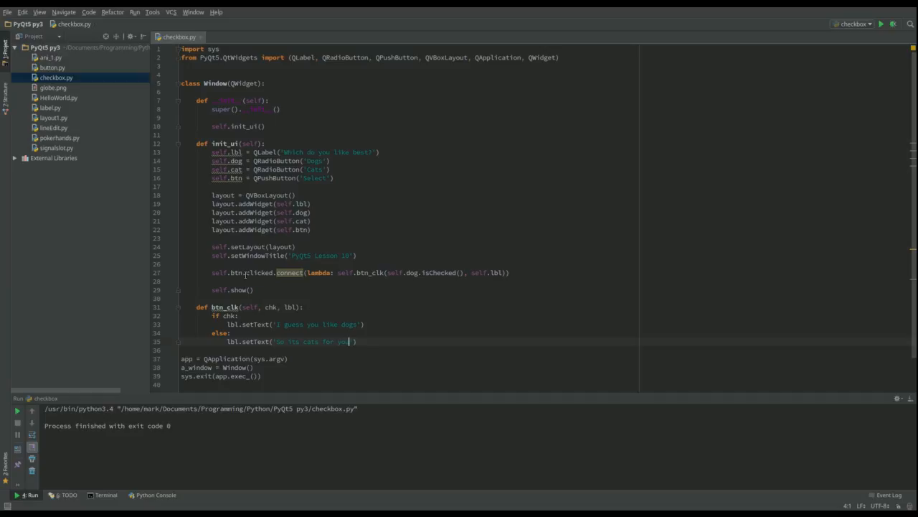
mouse_move(235, 178)
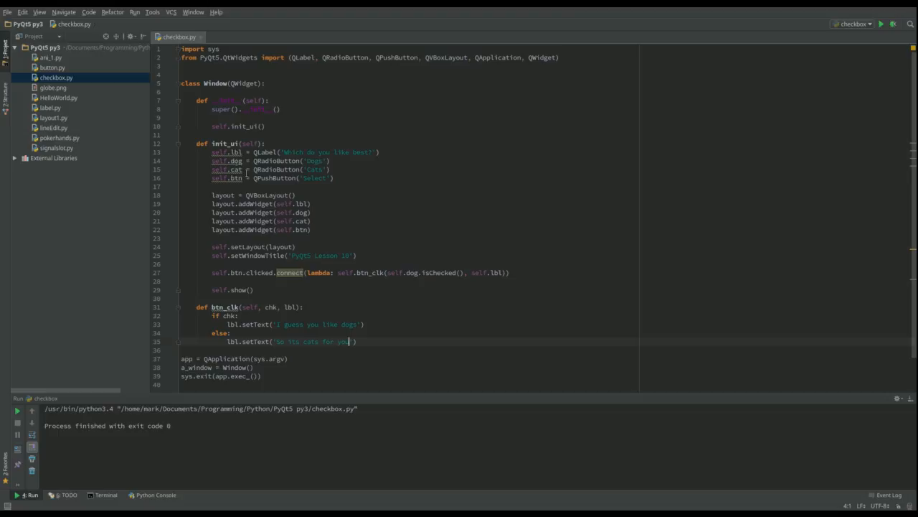
mouse_move(278, 386)
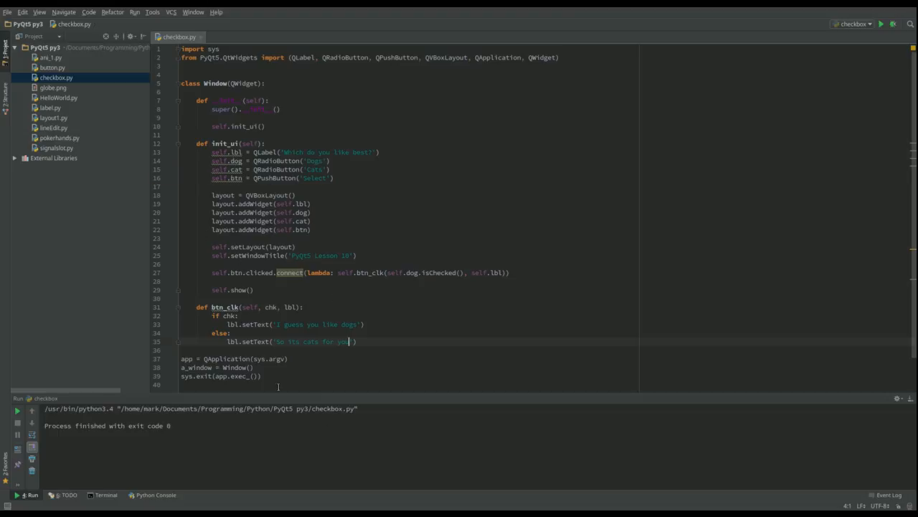